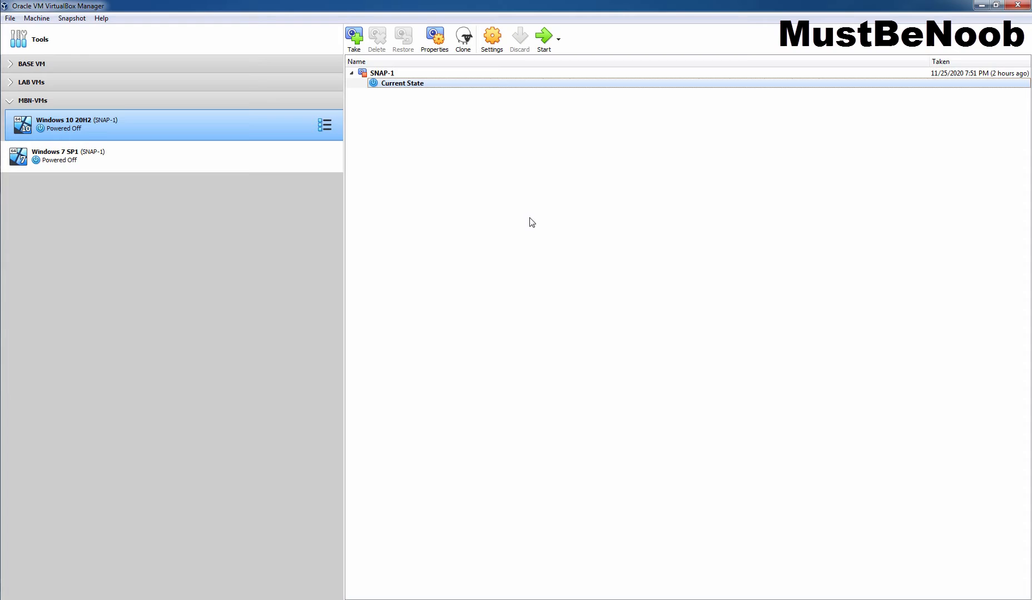
Open the New machine wizard and name the VM 'Ubuntu 20.04.1 LTS' (Linux, Ubuntu 64-bit)
left_click(37, 18)
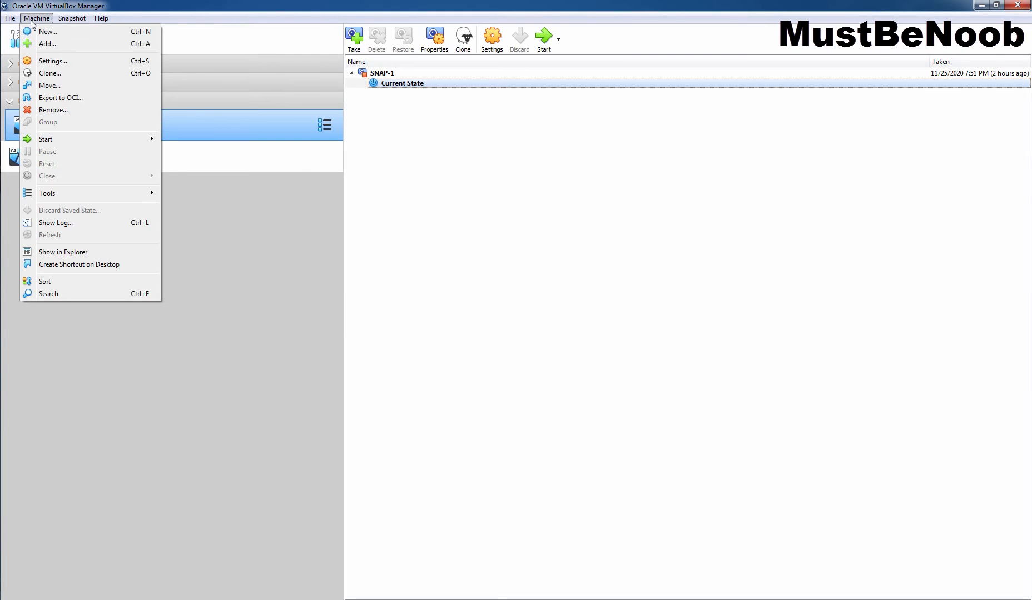
left_click(48, 30)
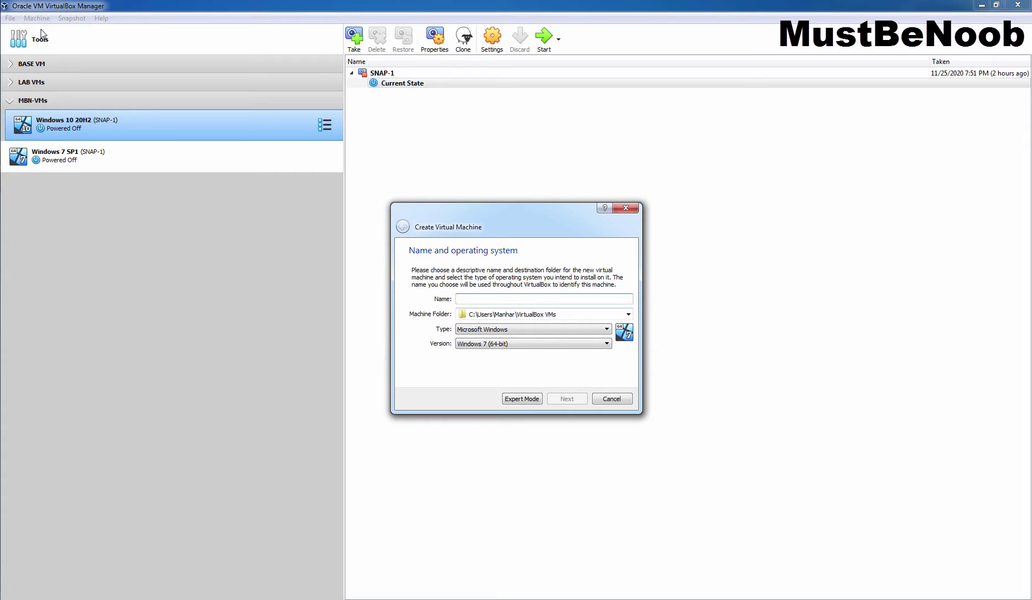
left_click(544, 299)
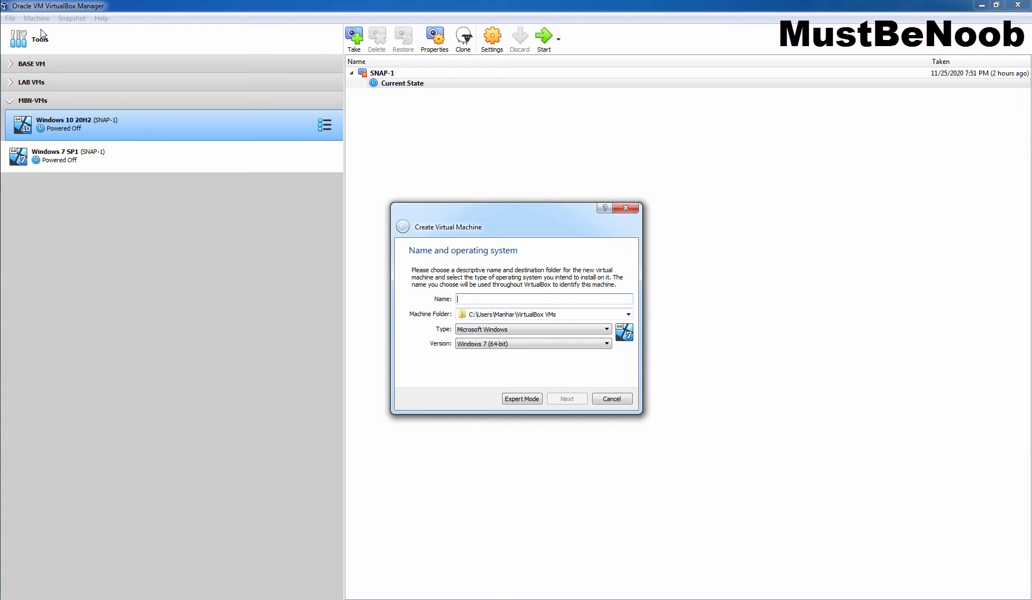
type("Ubuntu 20.04.1 LTS")
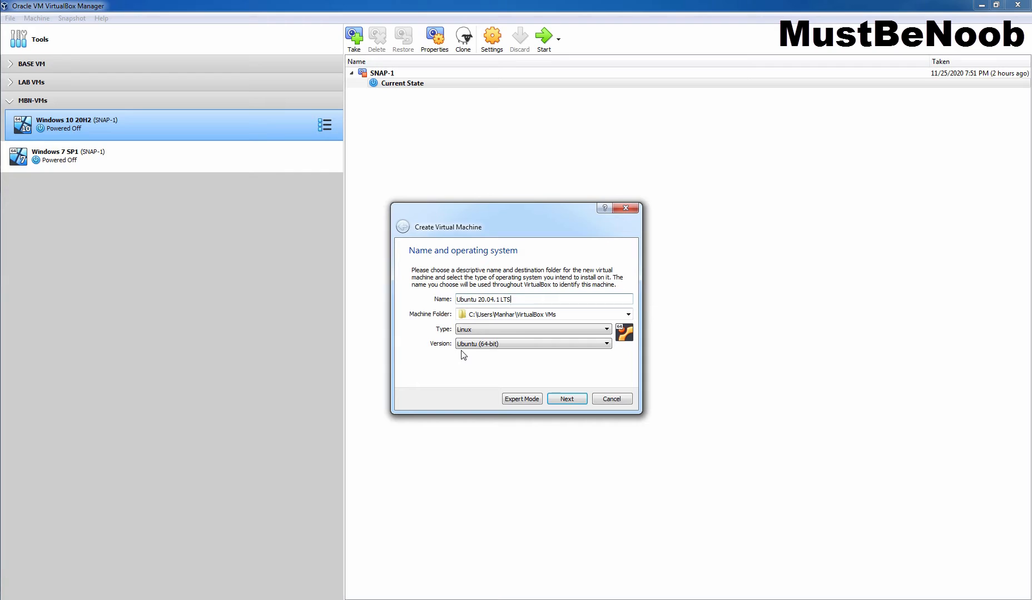
Accept 2048 MB of memory and advance the wizard to the Hard disk page
left_click(567, 398)
type("2048")
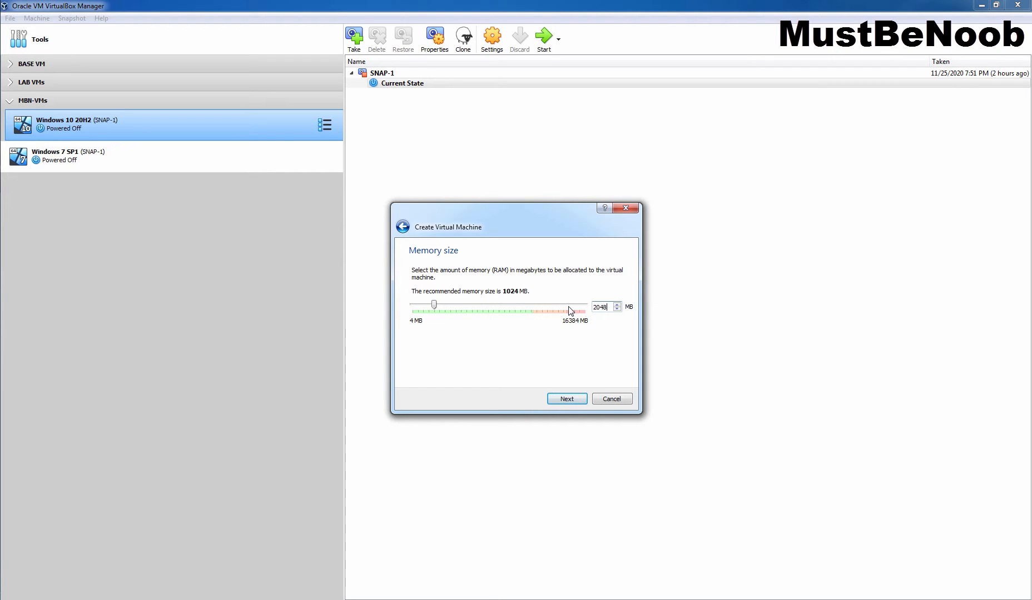
left_click(567, 398)
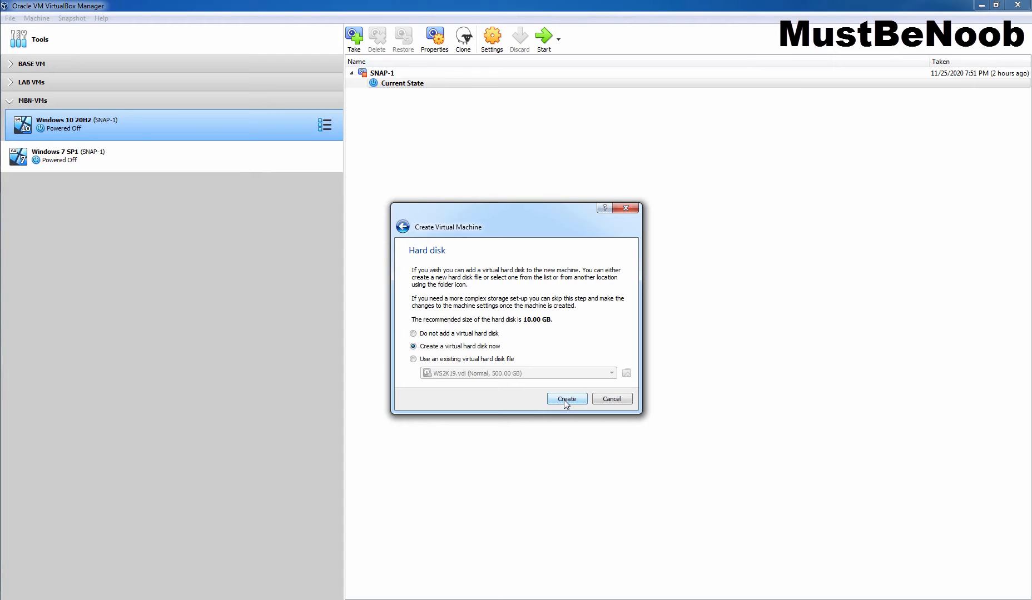
Create a dynamically allocated 50.00 GB VDI hard disk for the machine
left_click(566, 399)
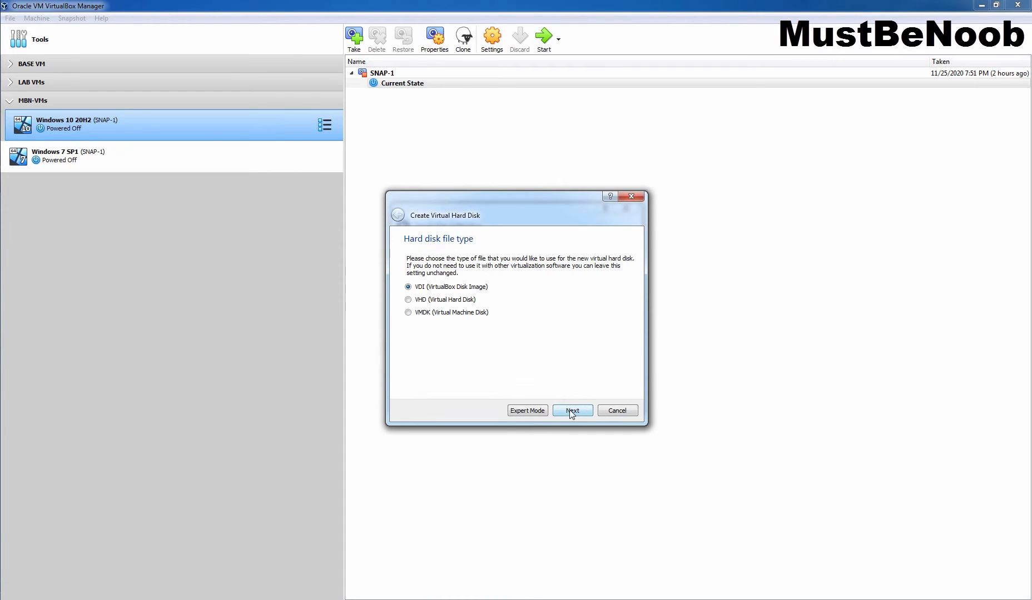
left_click(572, 411)
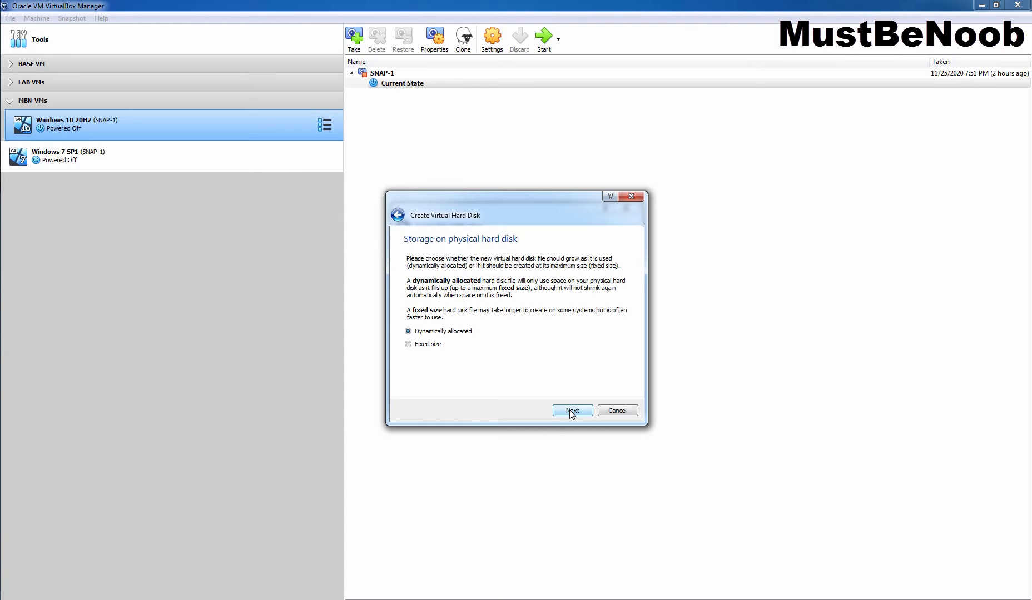
left_click(572, 411)
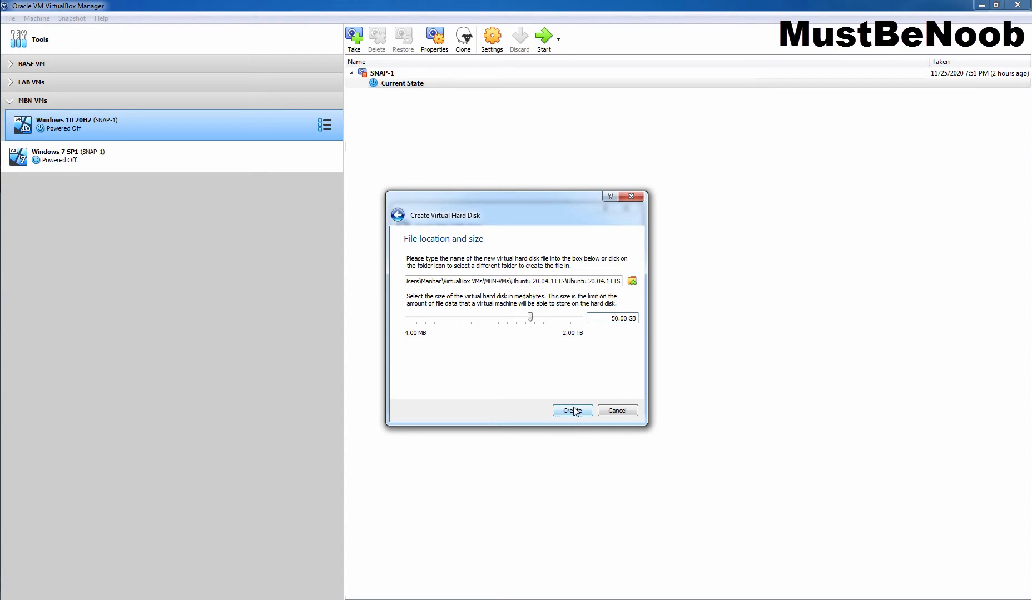
left_click(572, 411)
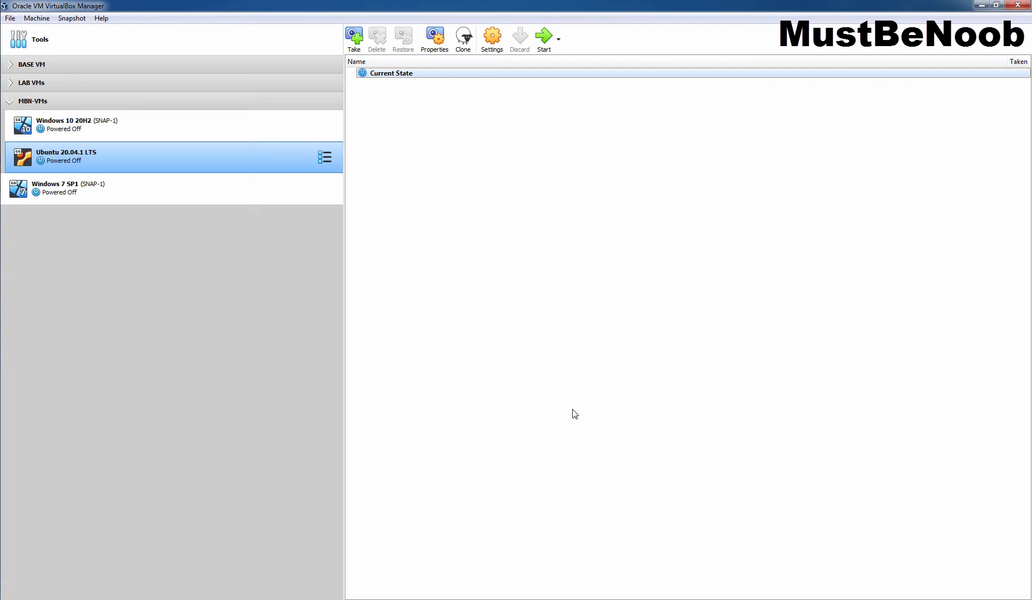
mouse_move(155, 164)
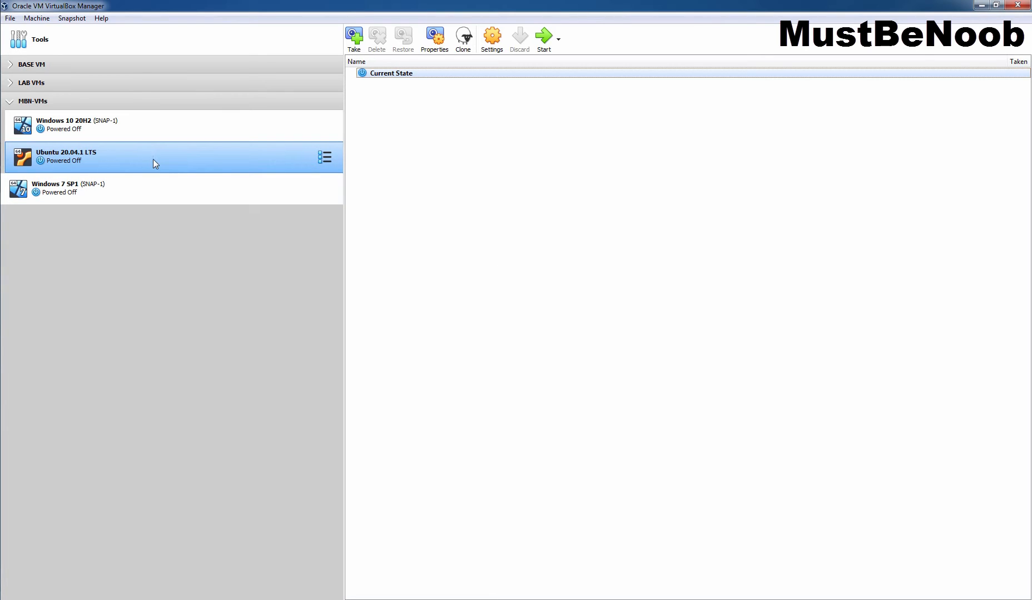
mouse_move(495, 40)
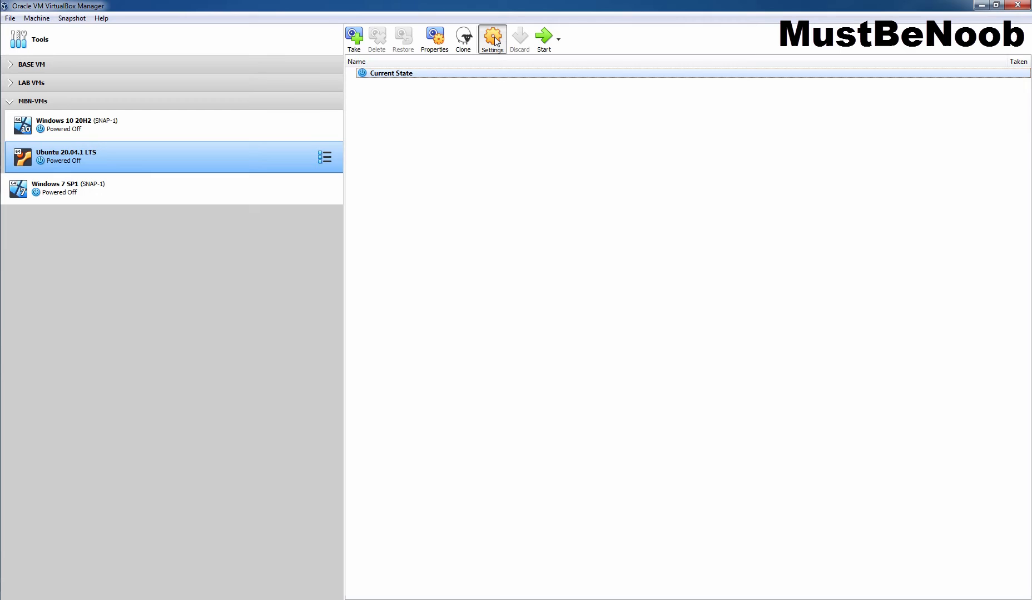
In System settings, put Optical first in boot order, enable EFI, and use 2 CPUs
left_click(492, 35)
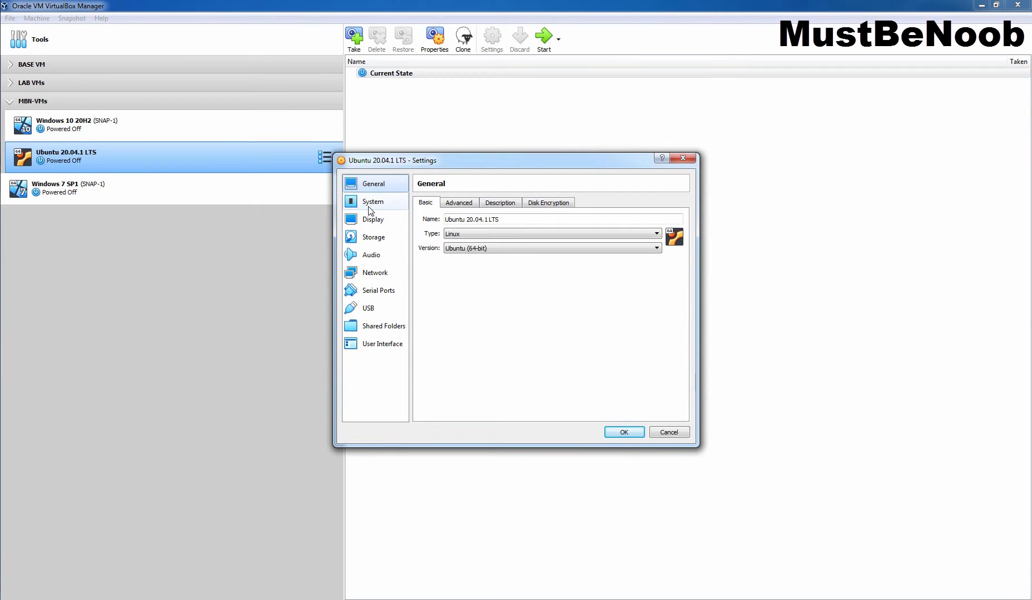
left_click(372, 202)
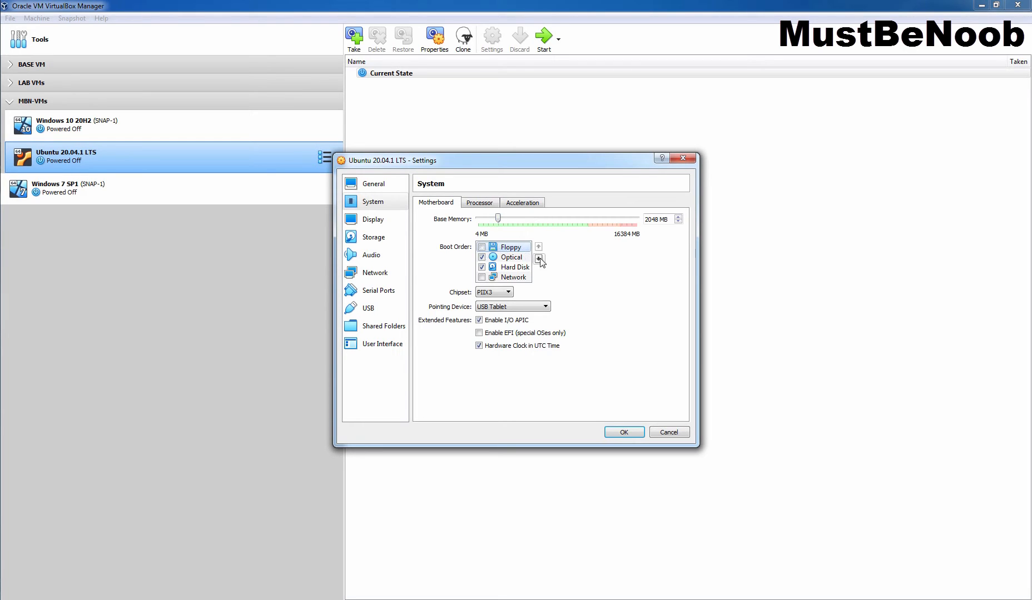
left_click(538, 260)
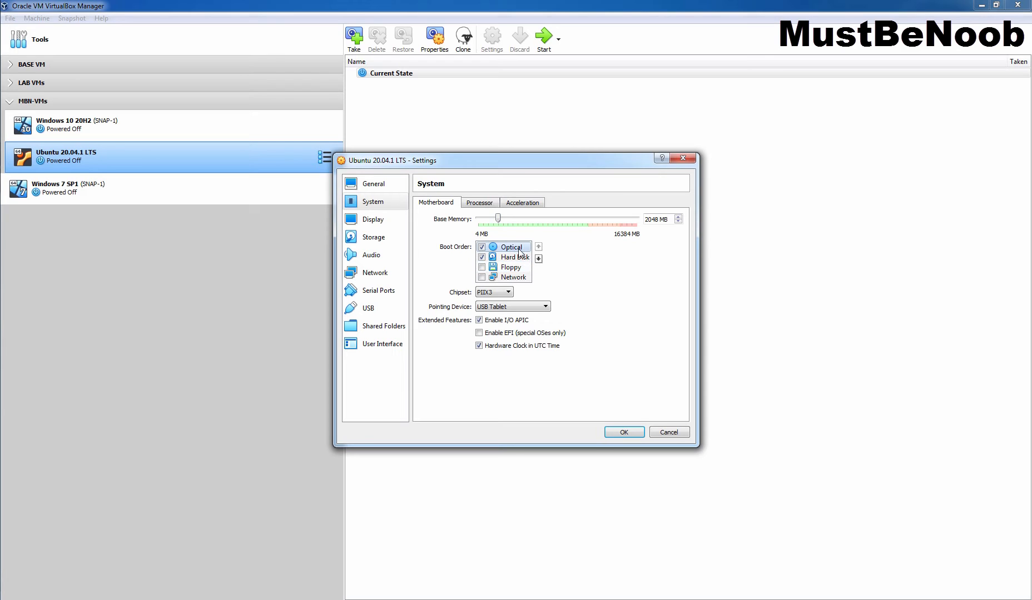
mouse_move(524, 257)
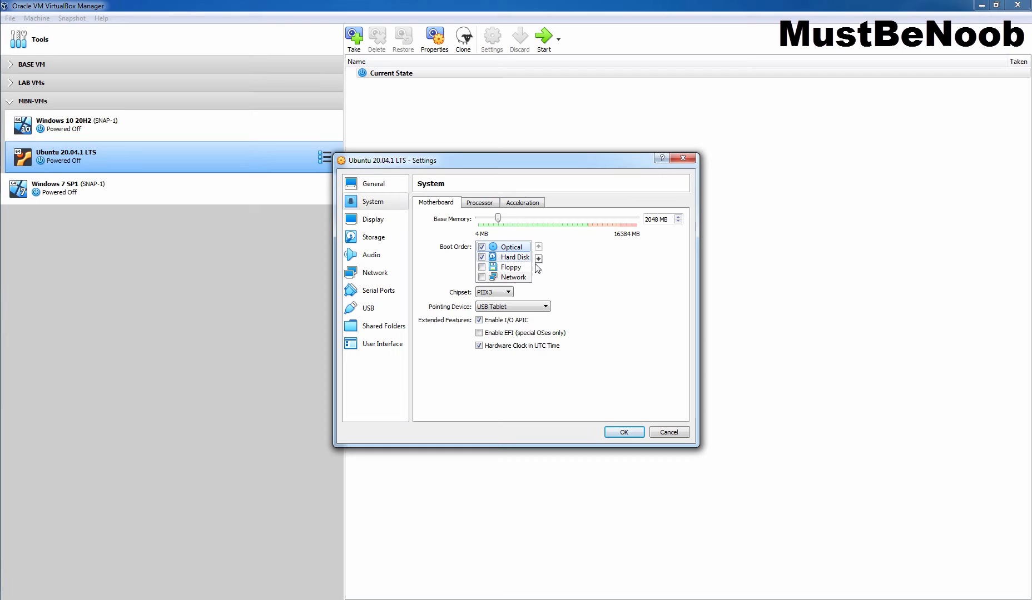
left_click(479, 333)
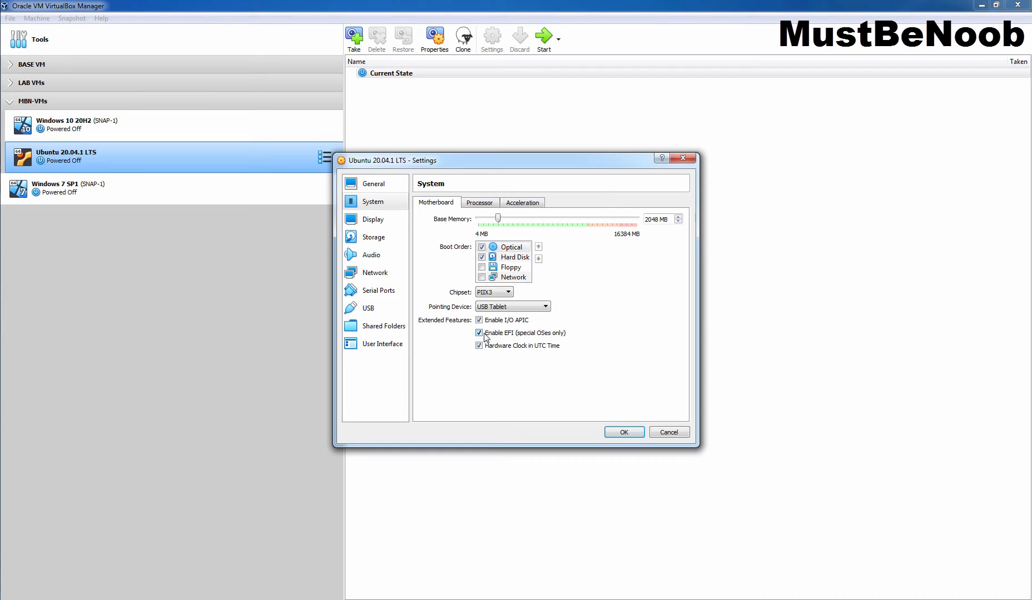
mouse_move(526, 338)
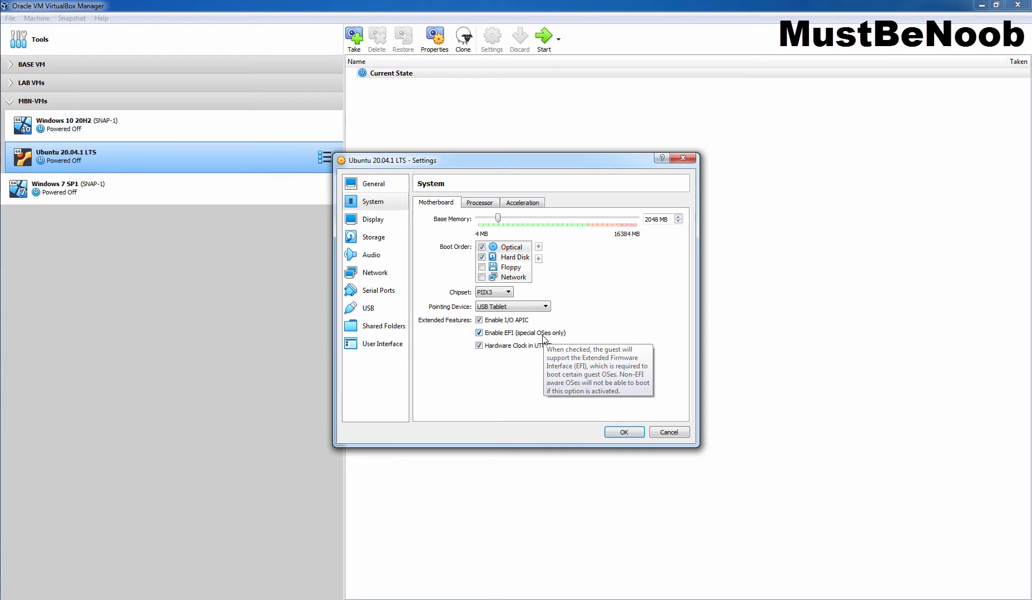
mouse_move(479, 202)
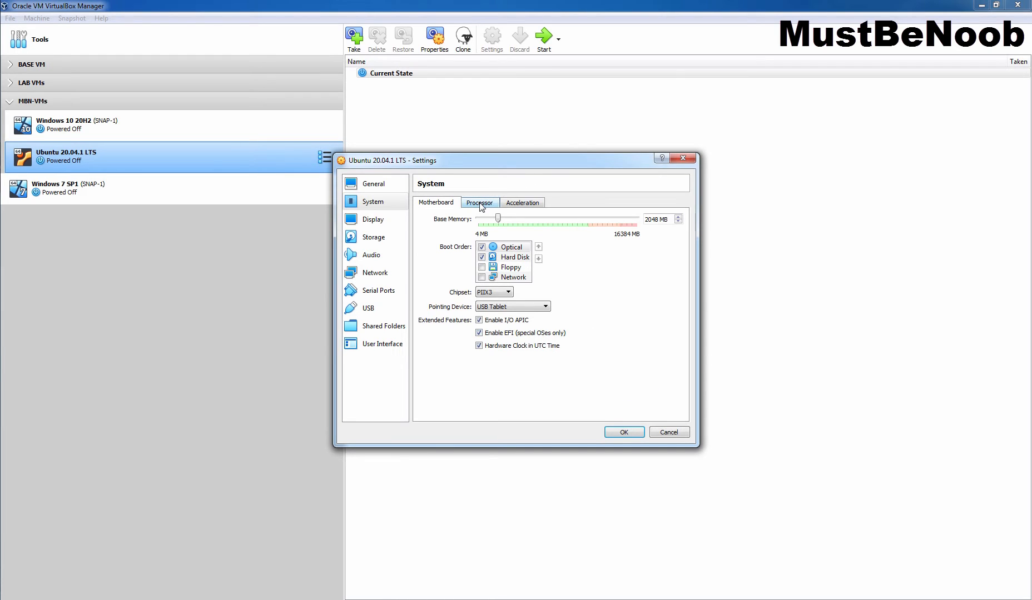
left_click(479, 202)
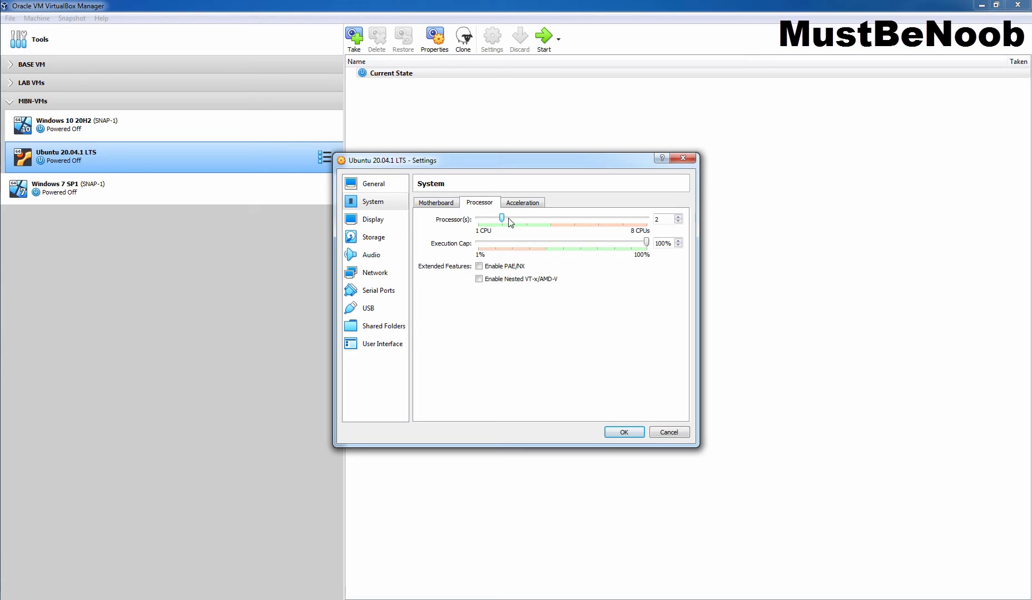
mouse_move(509, 221)
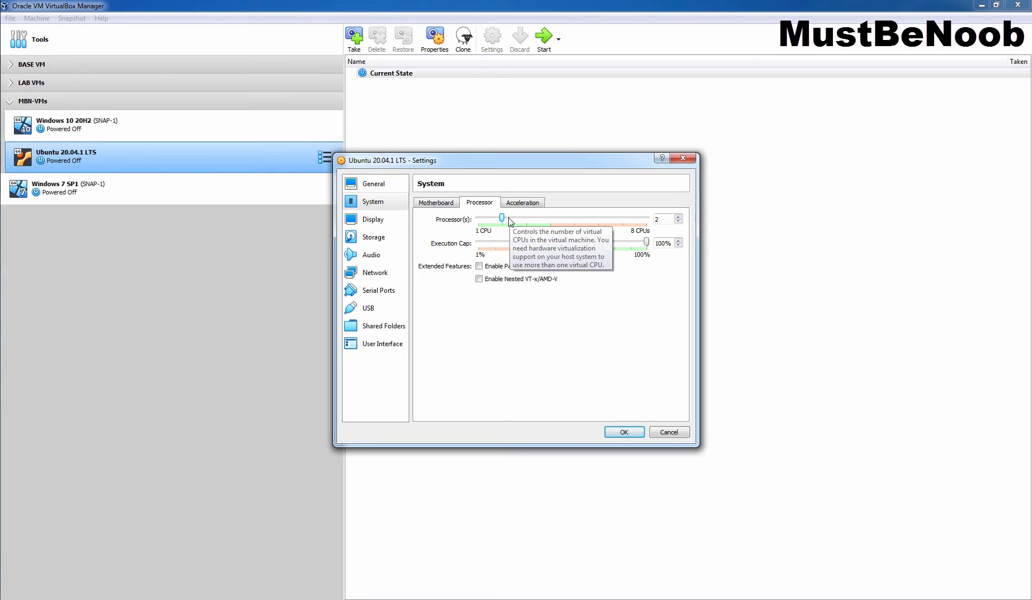
mouse_move(366, 240)
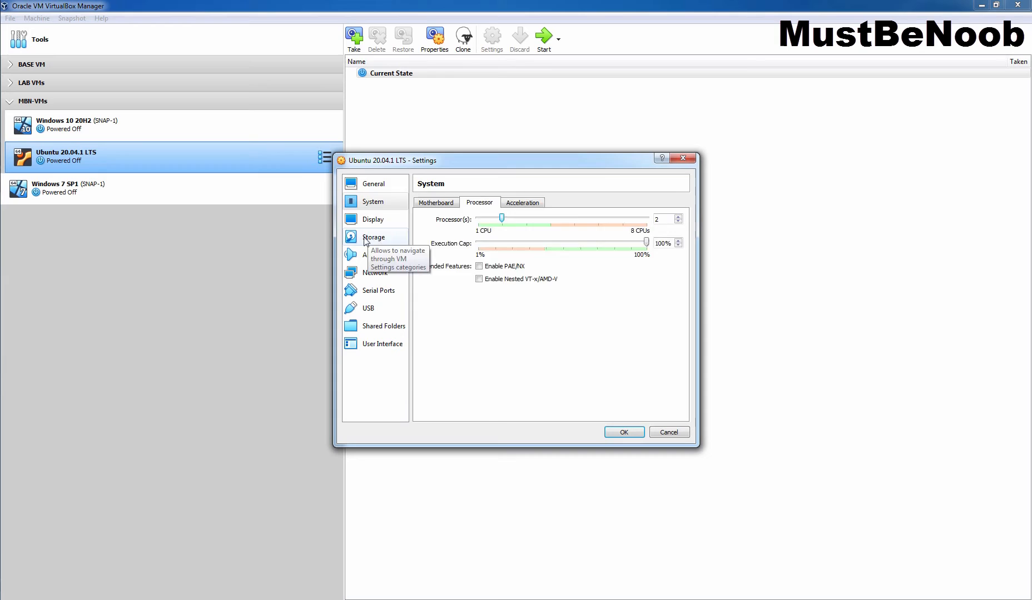
Attach the ubuntu-20.04.1-desktop-amd64 ISO to the empty IDE optical drive and save settings
left_click(373, 236)
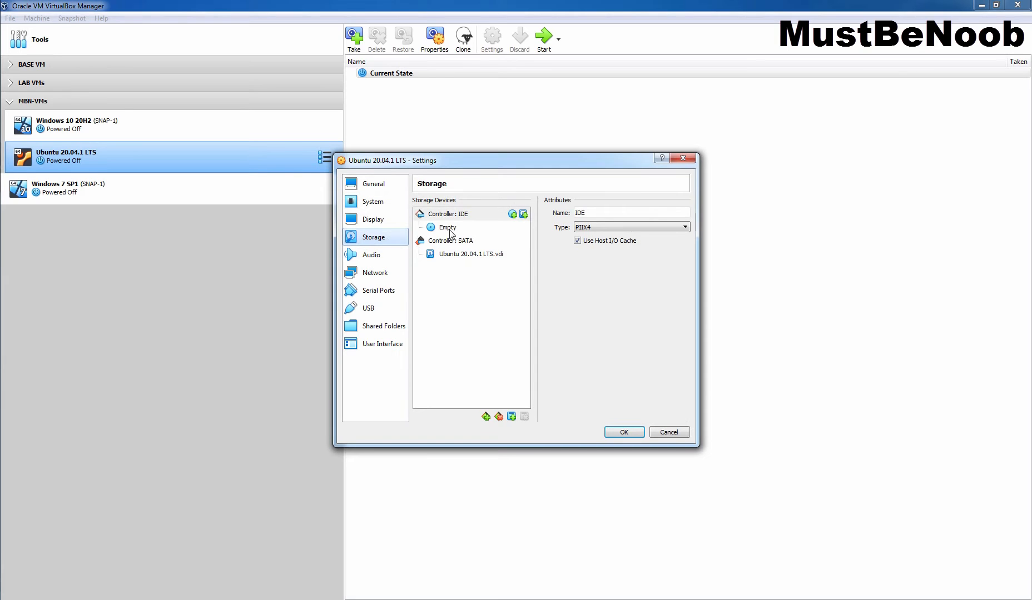
left_click(447, 228)
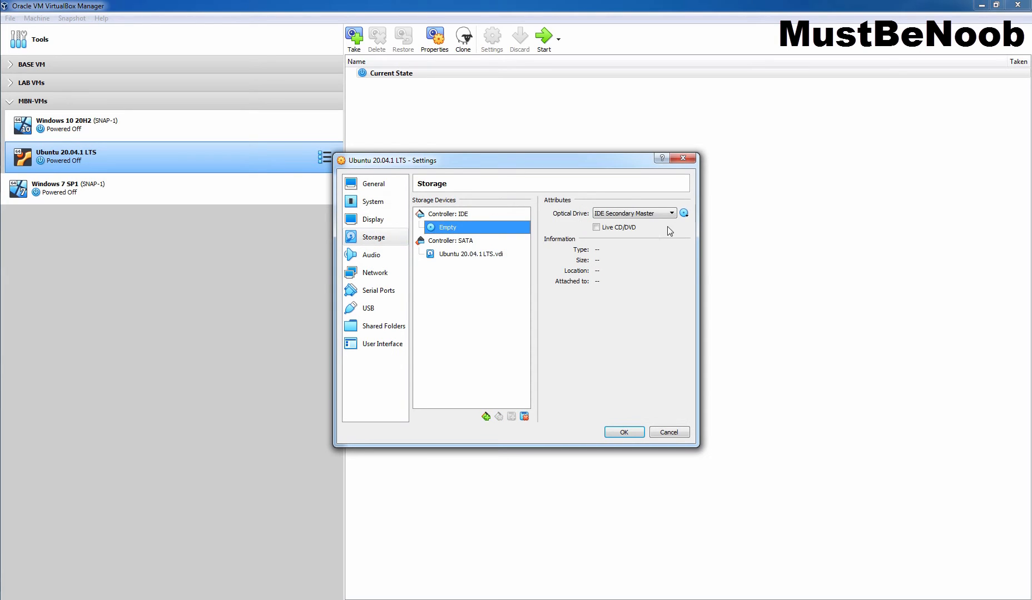
left_click(683, 213)
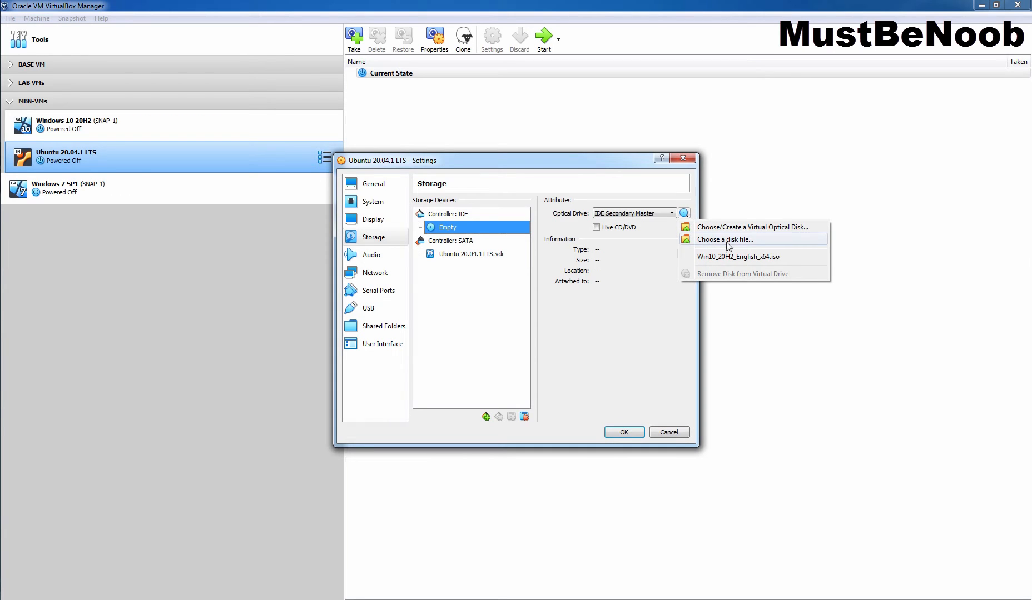
left_click(724, 240)
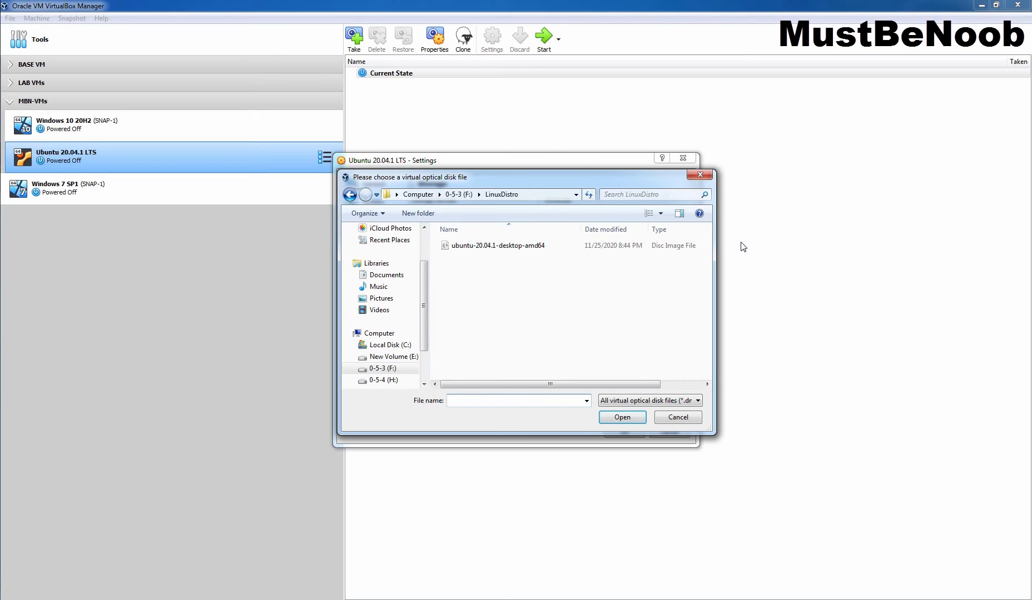
left_click(497, 245)
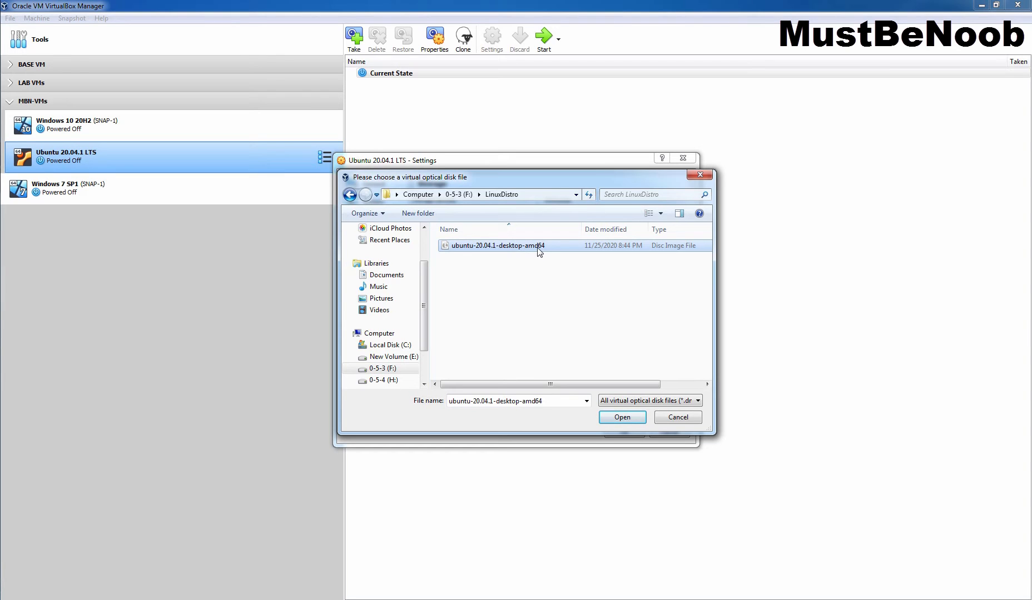
left_click(622, 417)
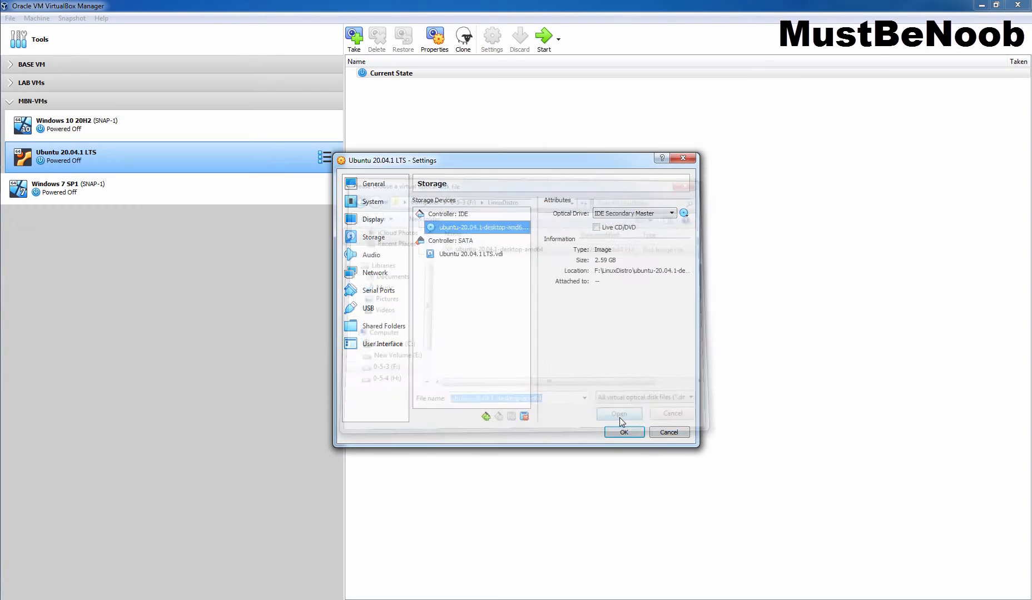
left_click(623, 432)
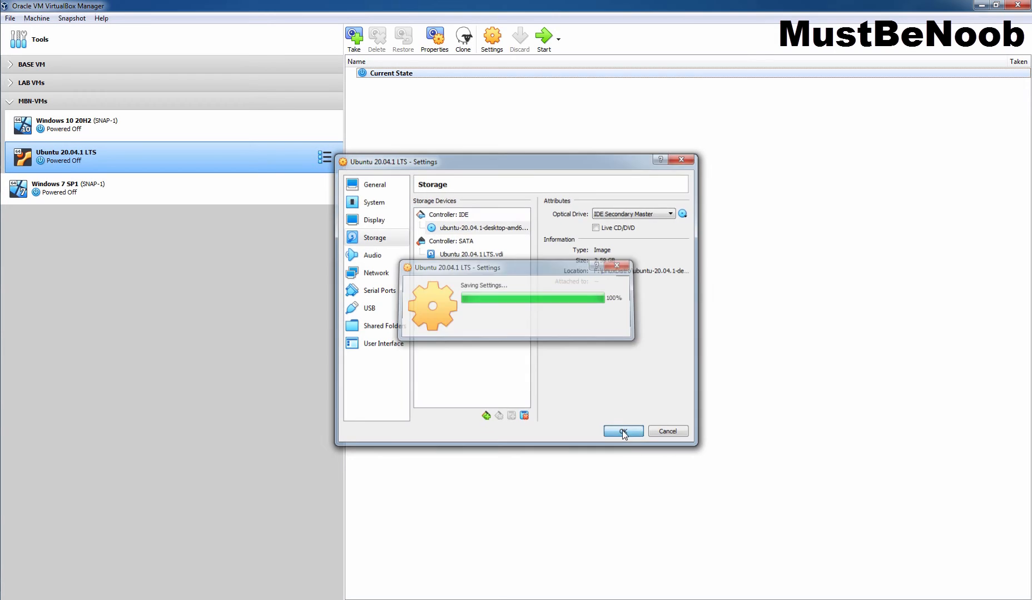
left_click(623, 431)
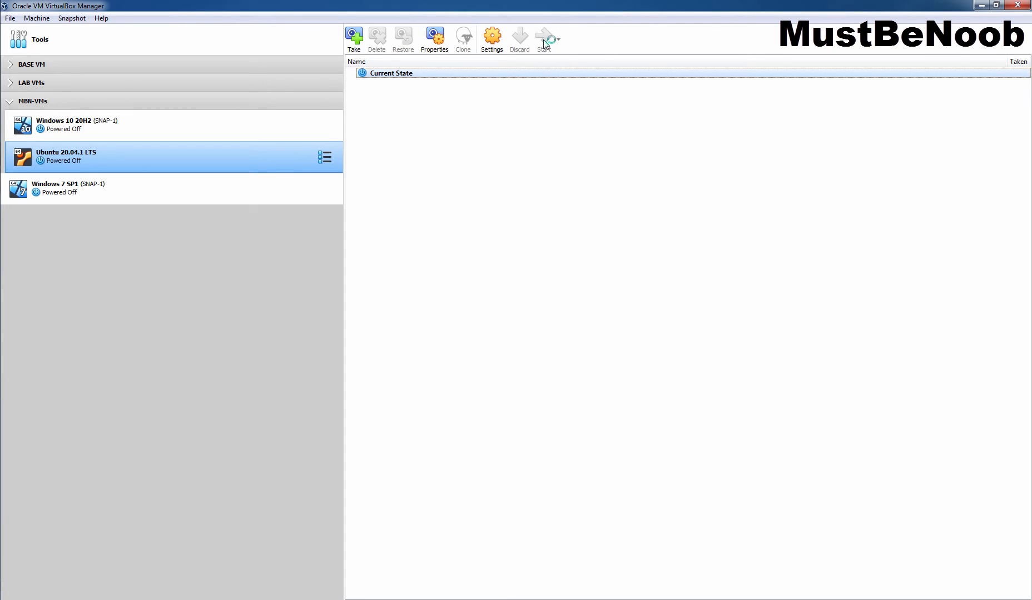
Start the VM, boot the plain Ubuntu GRUB entry, and choose Install Ubuntu
left_click(543, 38)
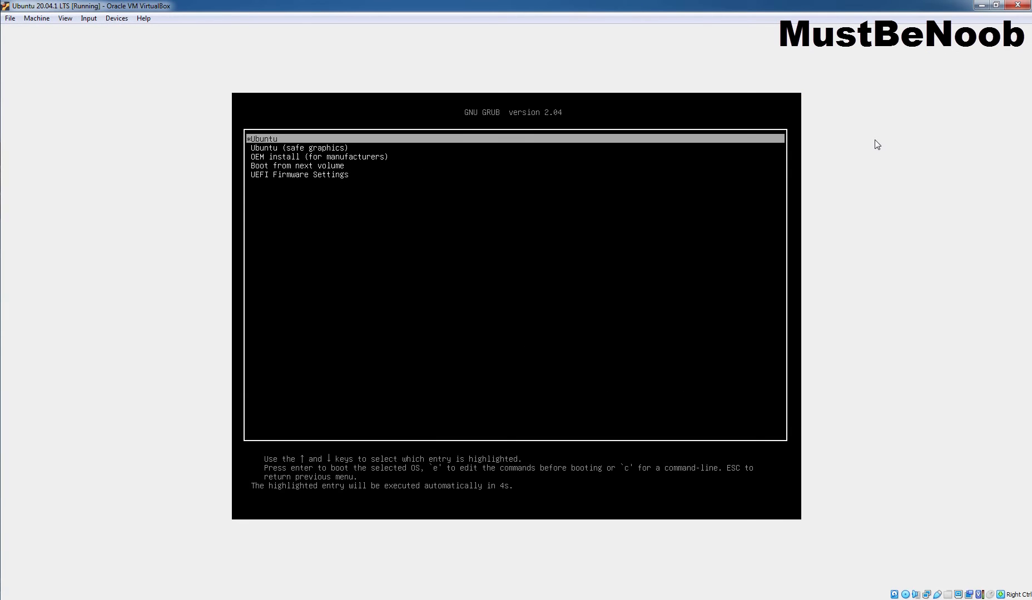
key("Down")
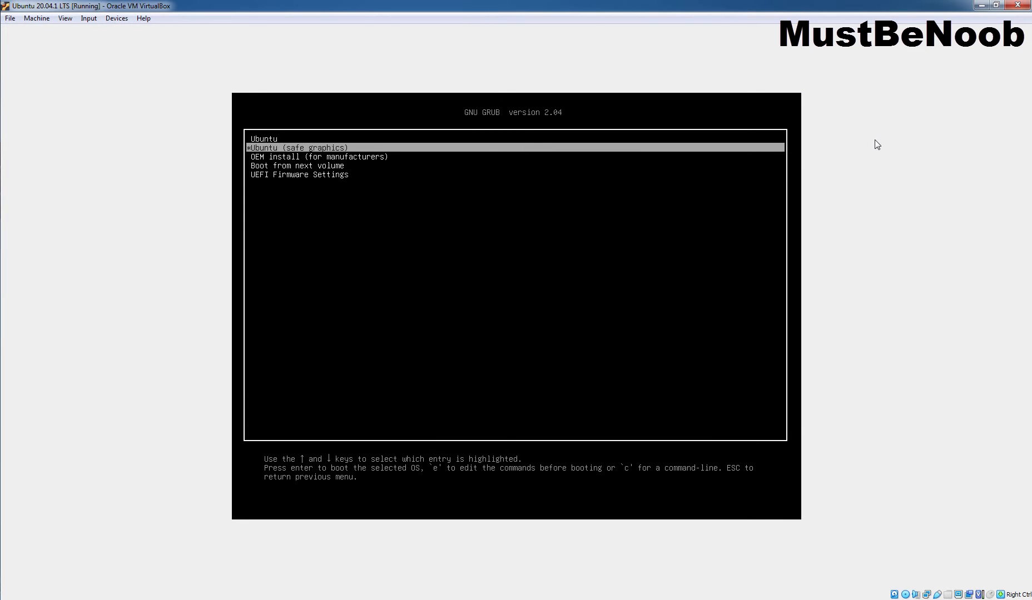
key("Up")
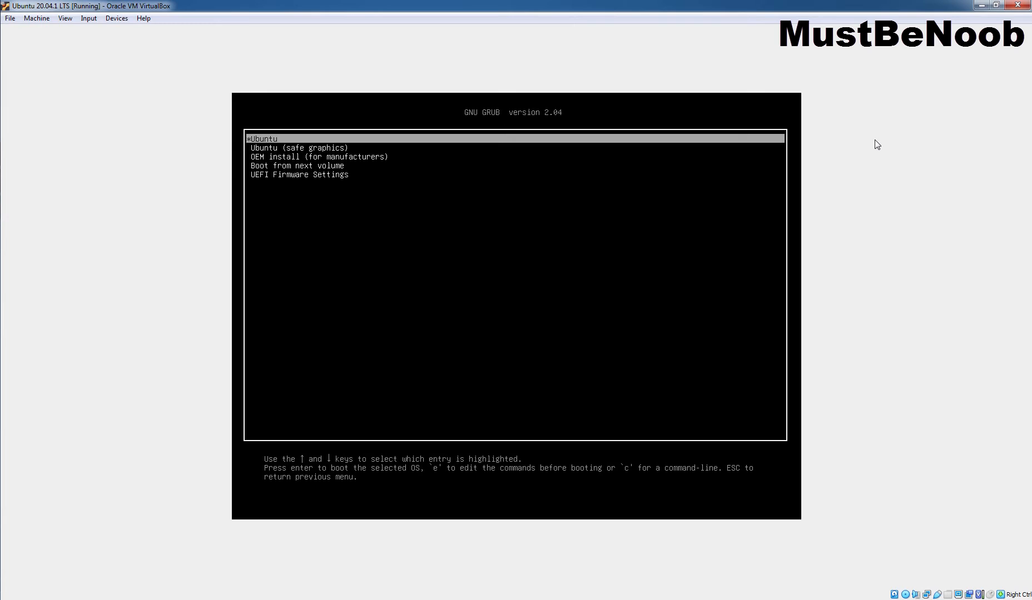
key("Return")
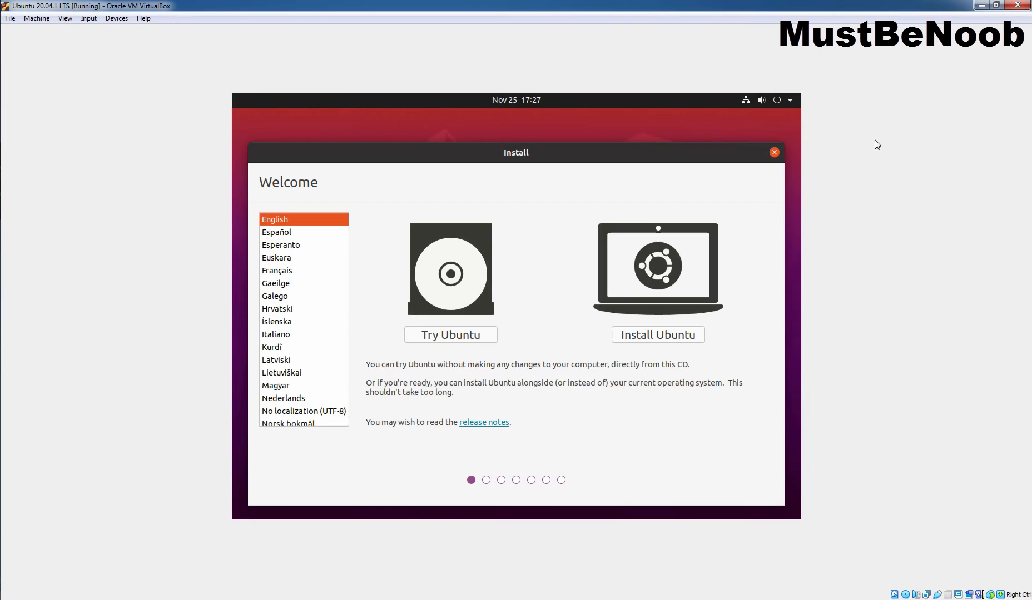
mouse_move(448, 339)
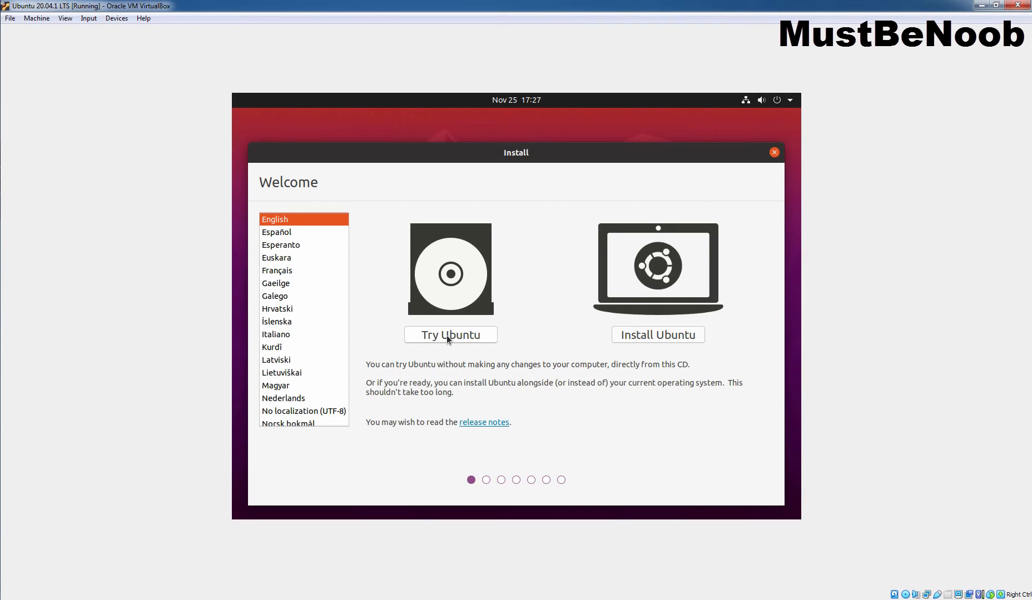
mouse_move(649, 340)
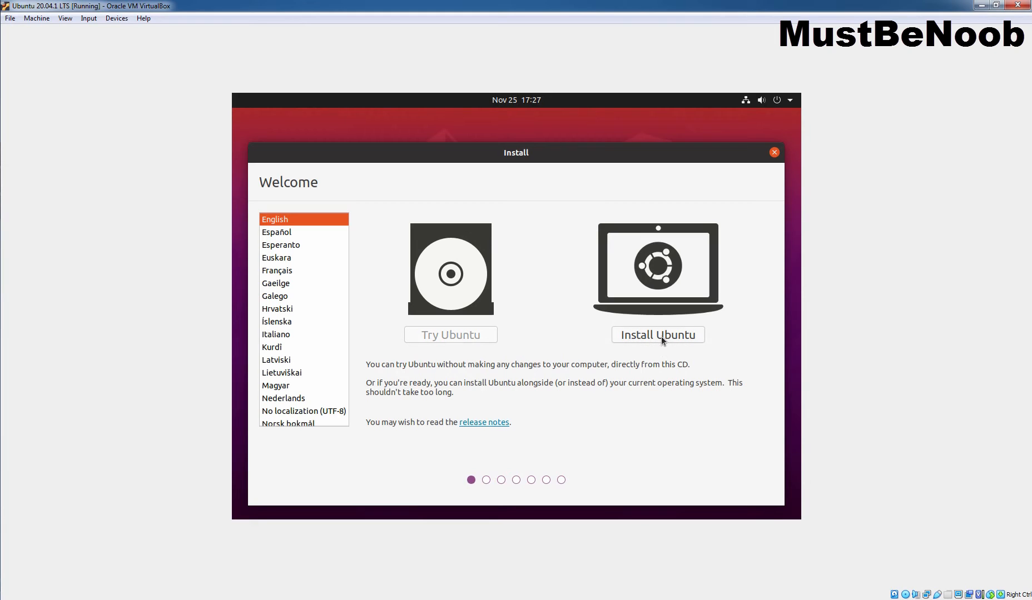
left_click(658, 335)
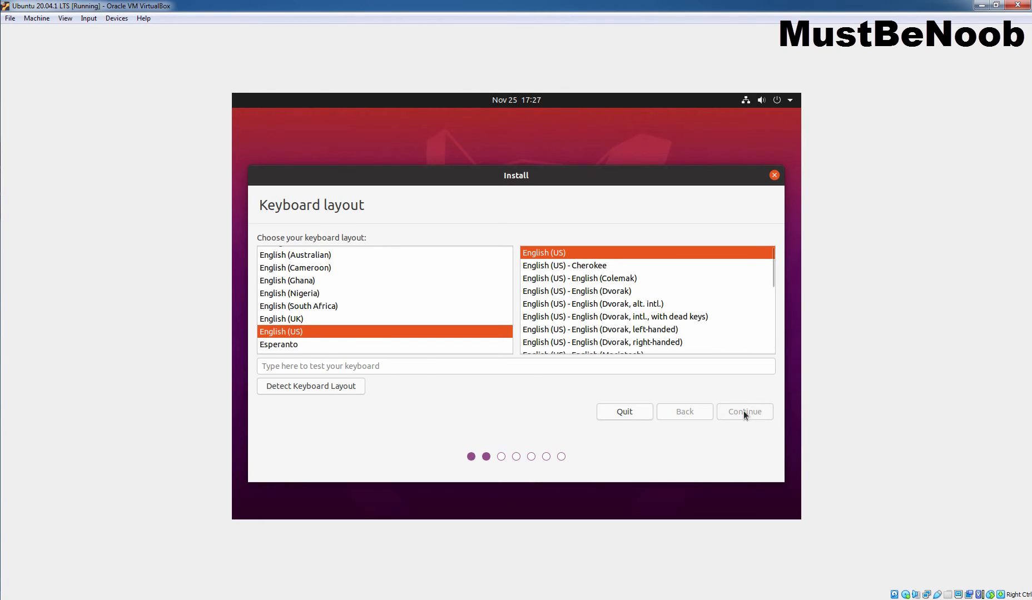
Continue with the English (US) keyboard layout
left_click(744, 412)
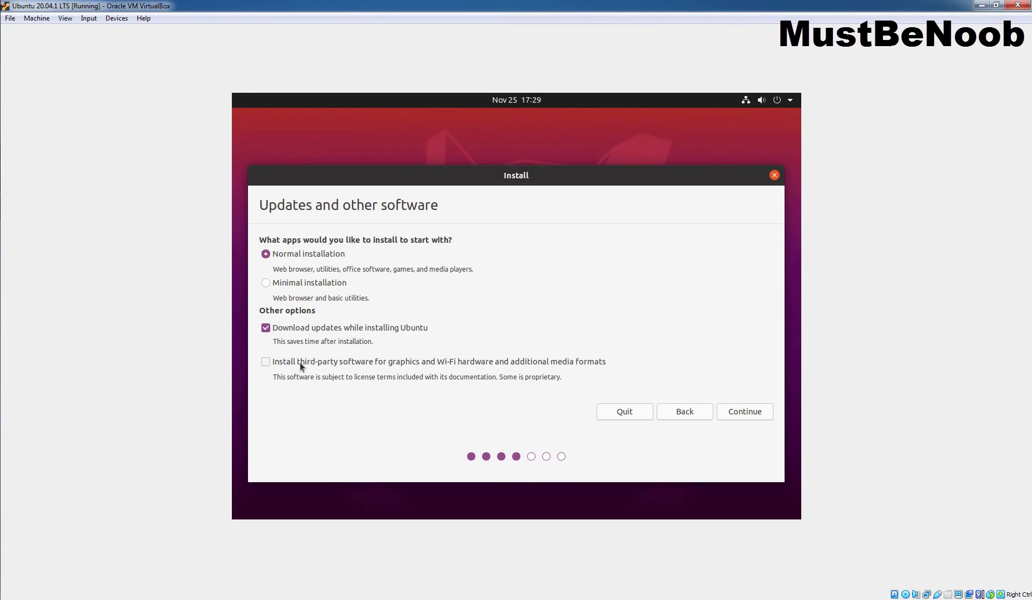
mouse_move(738, 410)
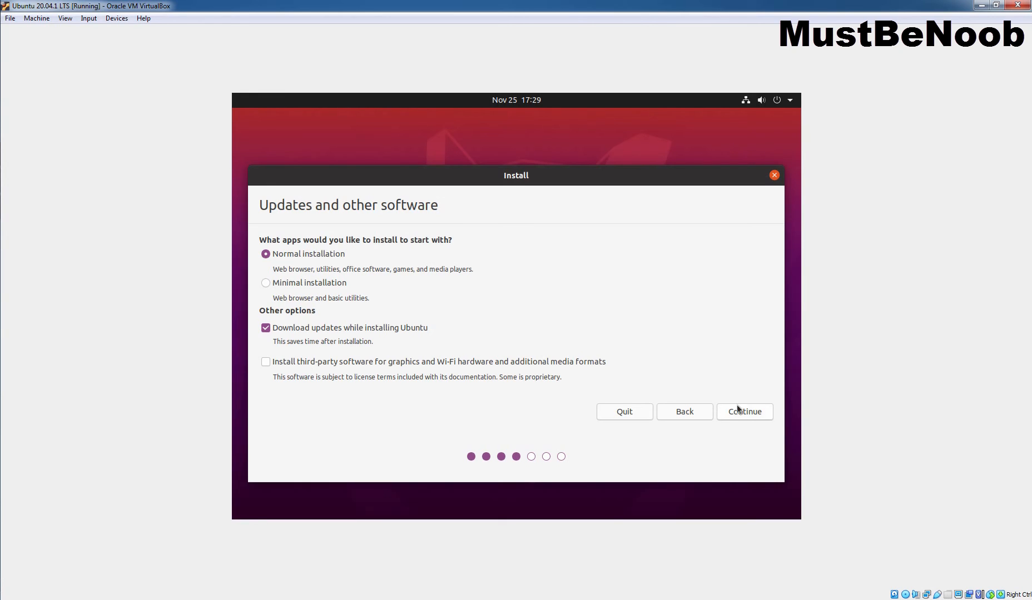
Accept normal installation, choose Erase disk and install Ubuntu, and confirm the disk changes
left_click(745, 411)
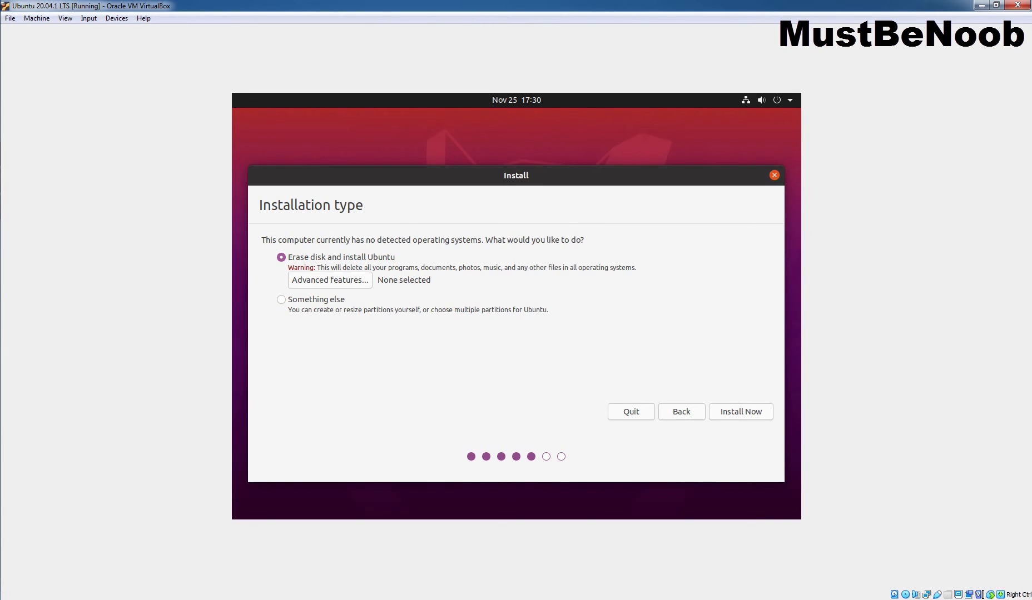
mouse_move(363, 264)
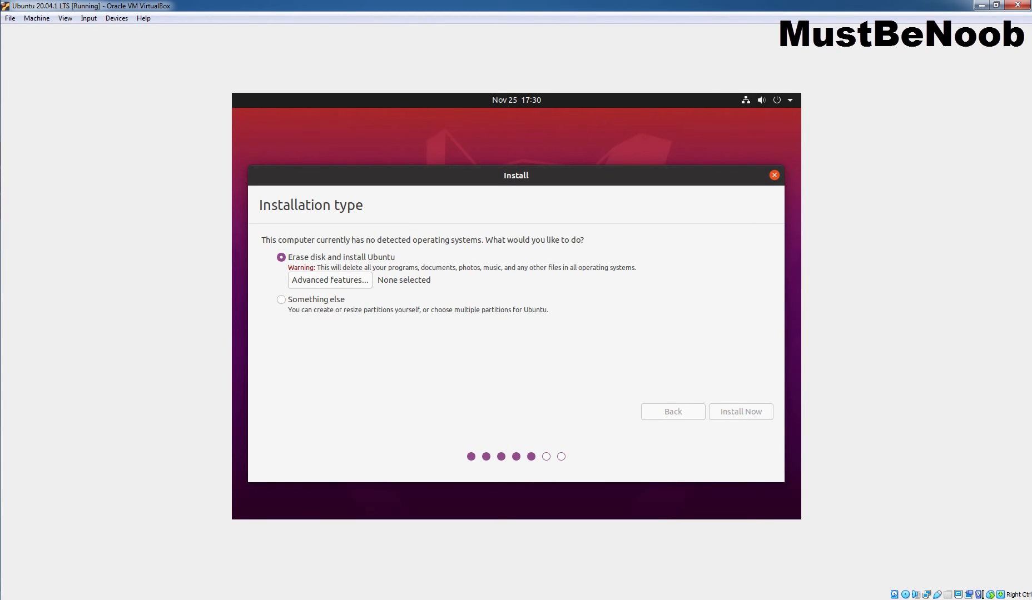
left_click(741, 411)
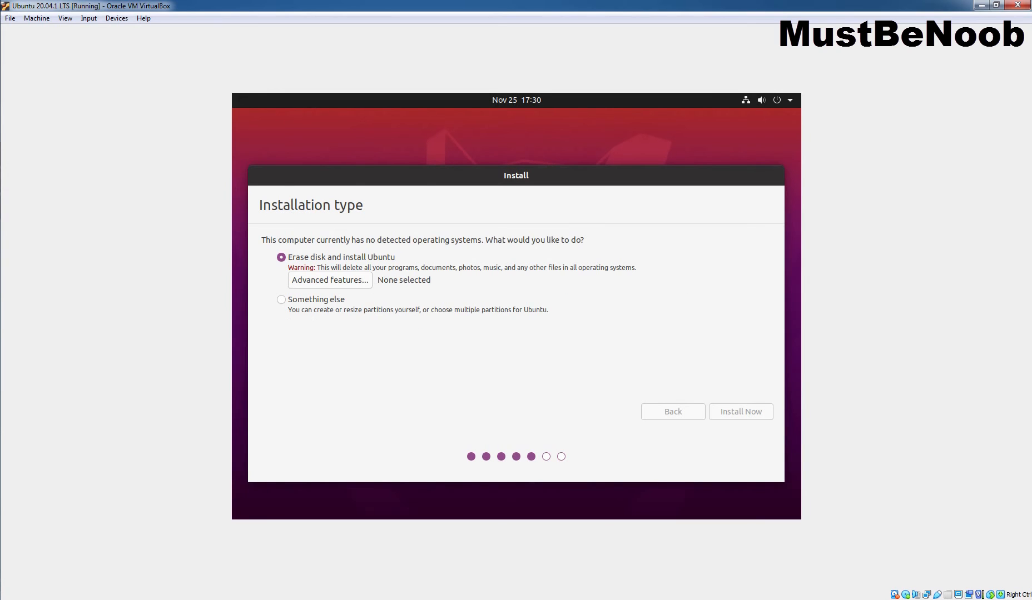
left_click(740, 411)
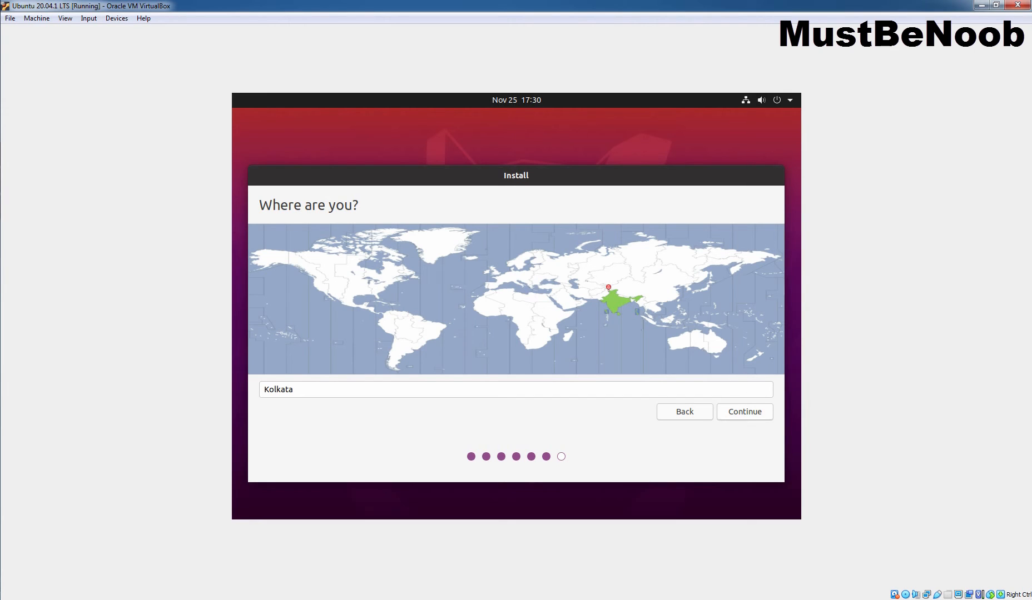
Keep the Kolkata time zone, enter the user account details, and continue installing
left_click(744, 412)
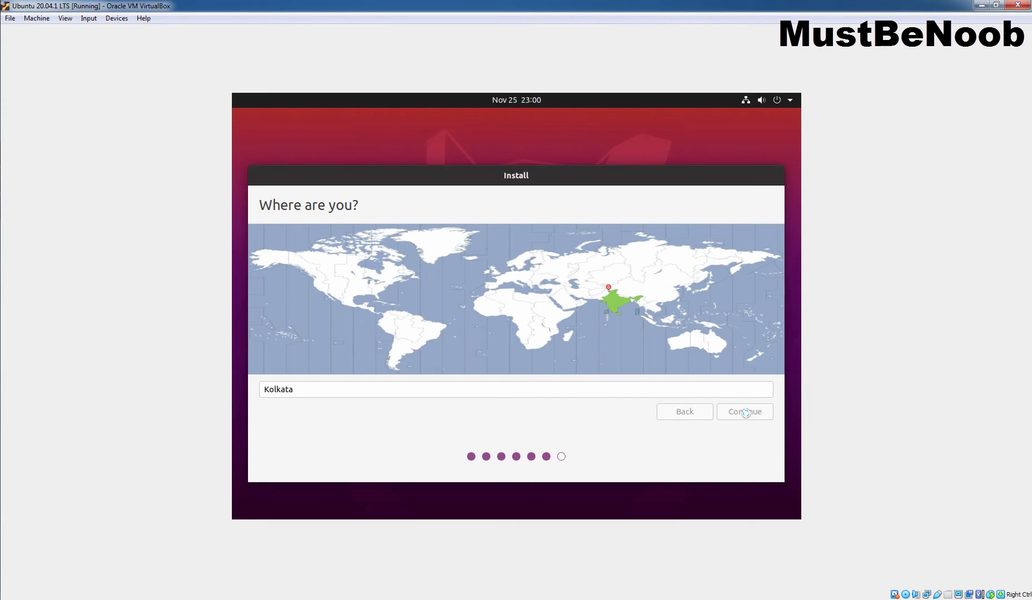
left_click(744, 412)
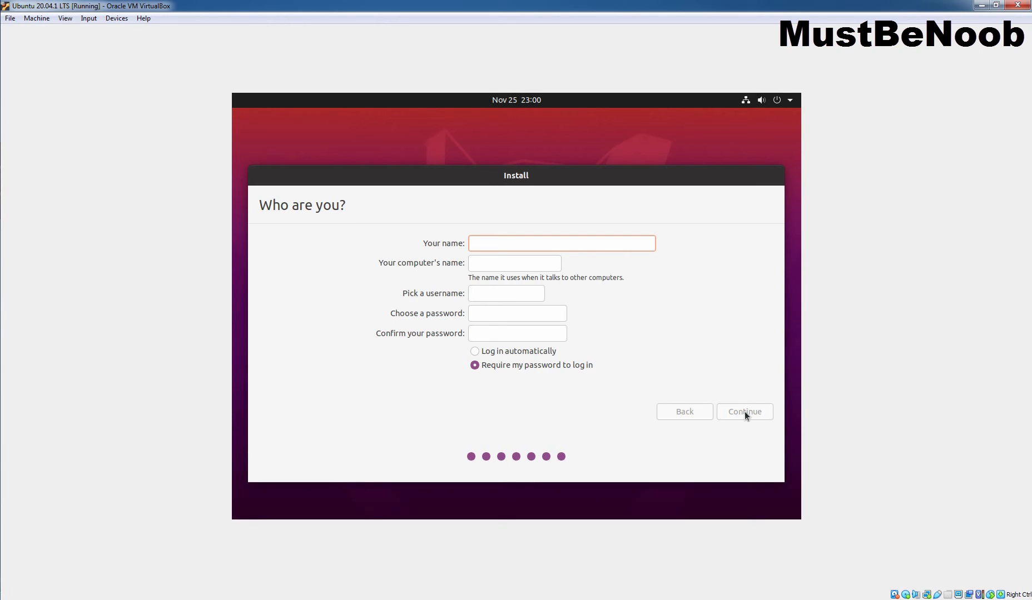
left_click(561, 244)
type("MustBeNoob")
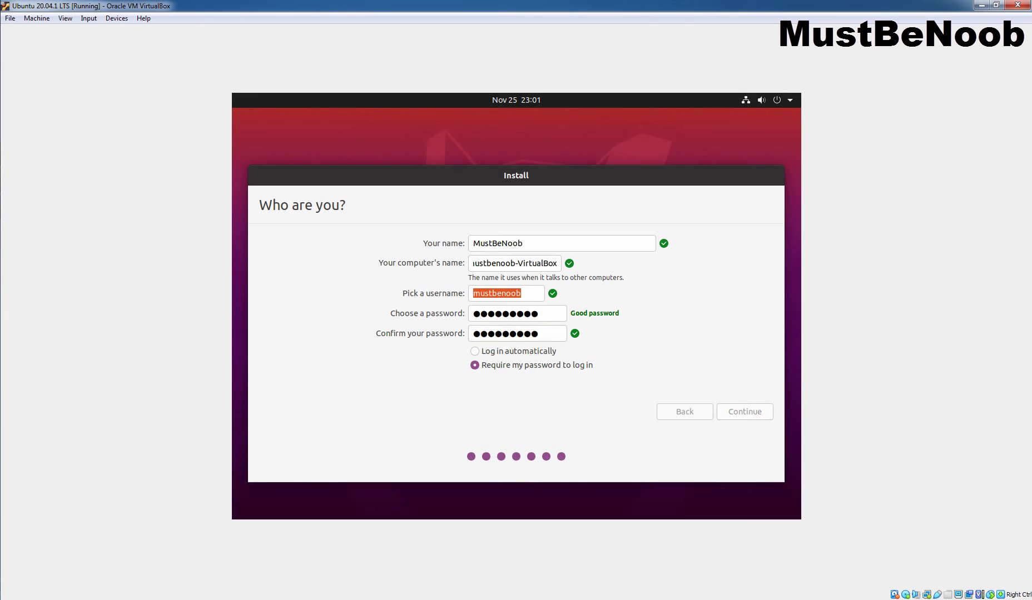
left_click(745, 412)
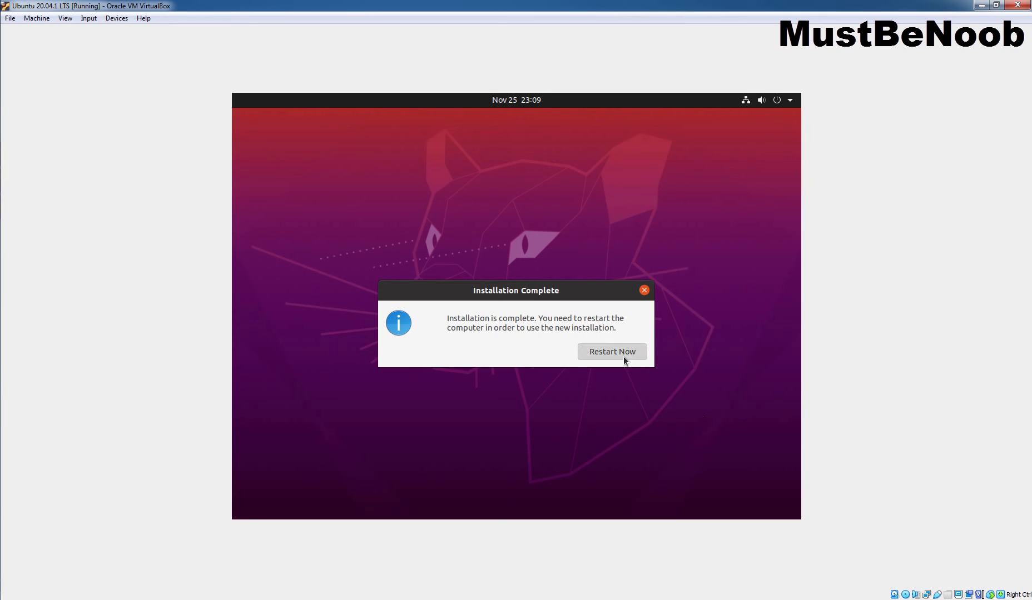
Choose Restart Now to reboot Ubuntu to the MustBeNoob login screen
left_click(612, 351)
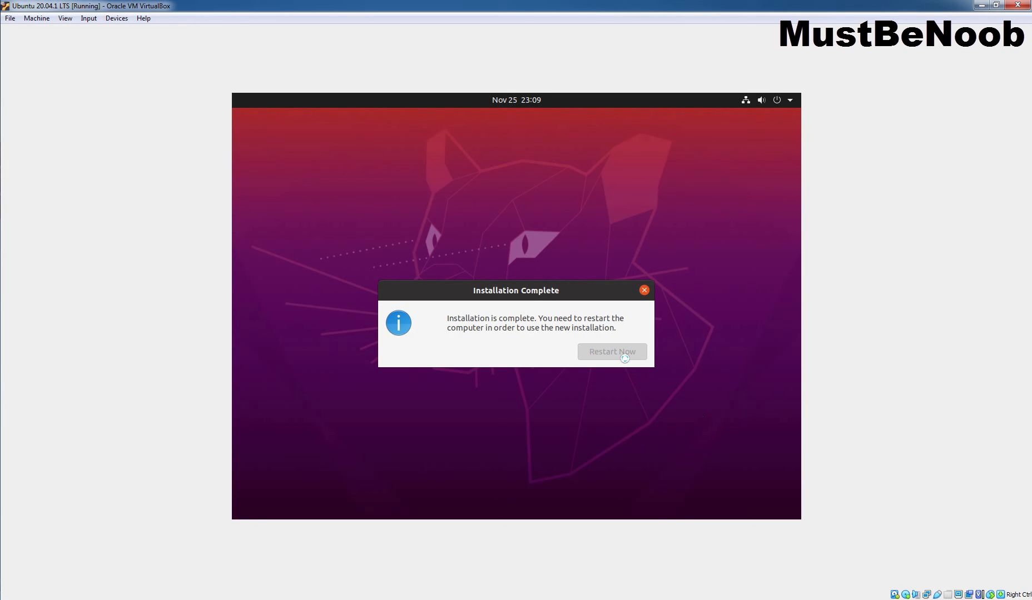
left_click(611, 351)
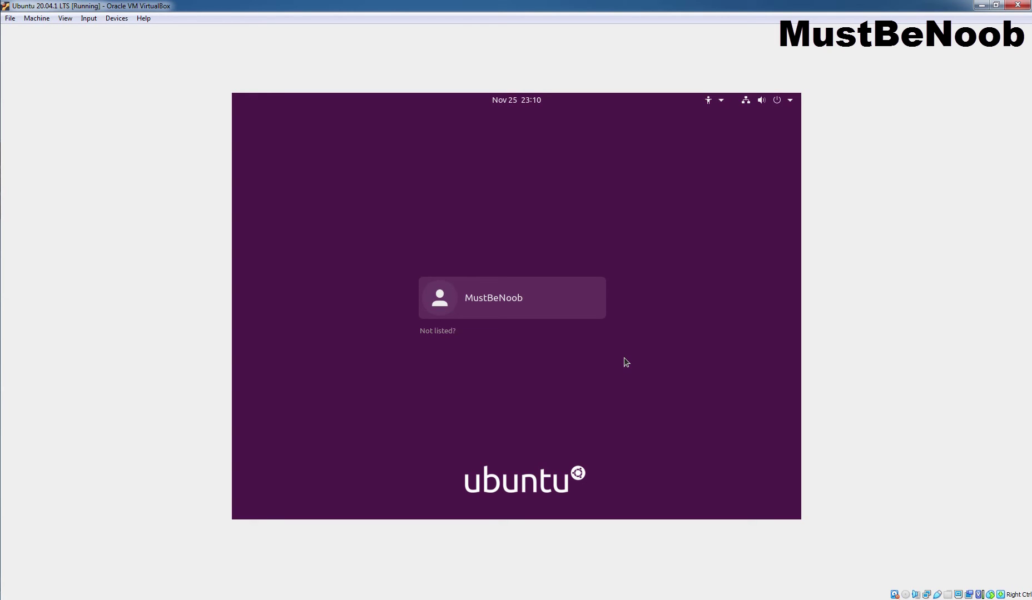
mouse_move(481, 298)
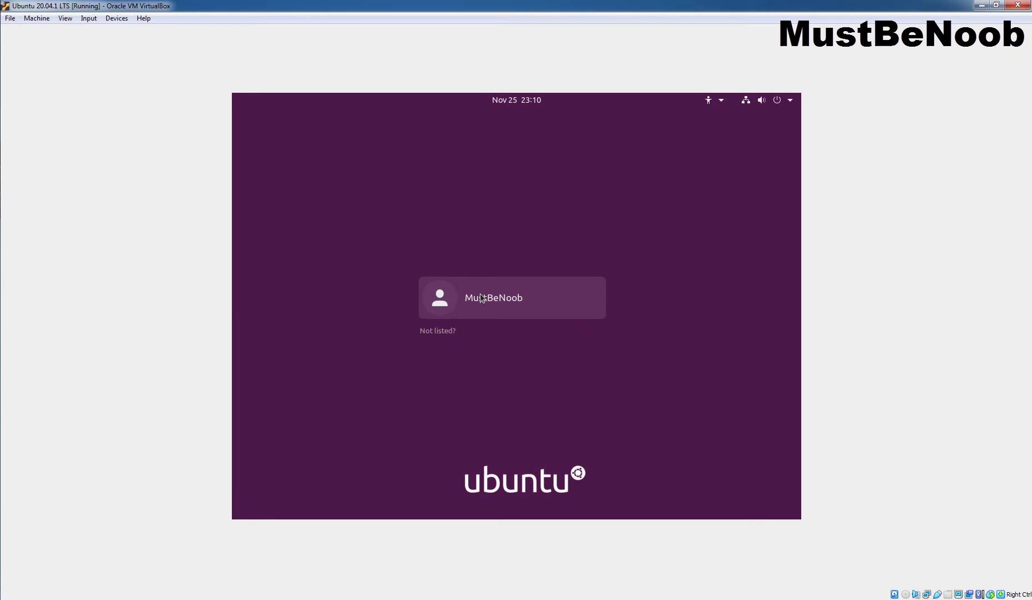
Sign in as the user and skip through every Welcome to Ubuntu screen to Done
left_click(494, 298)
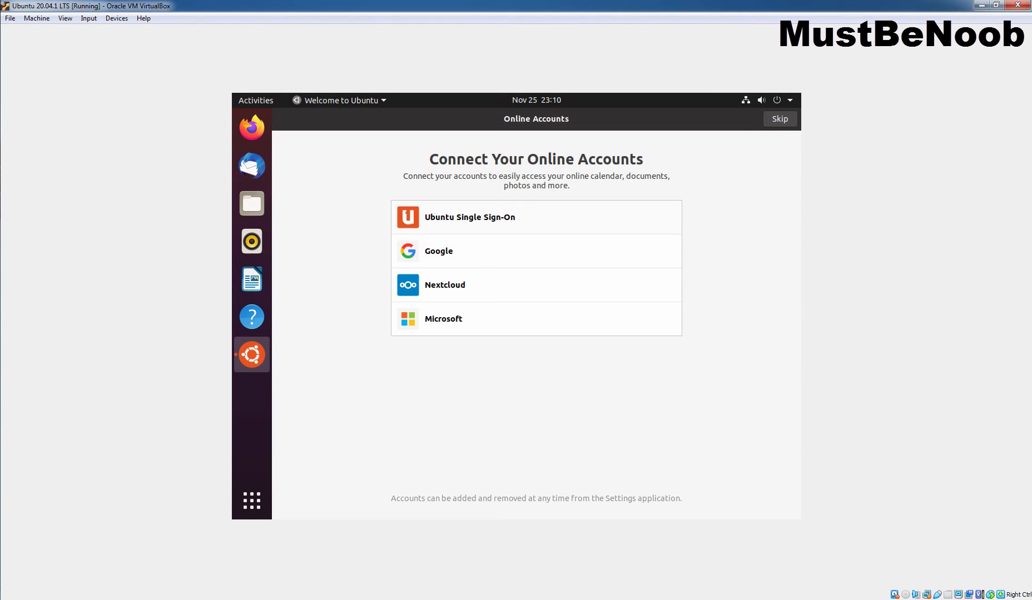
left_click(780, 119)
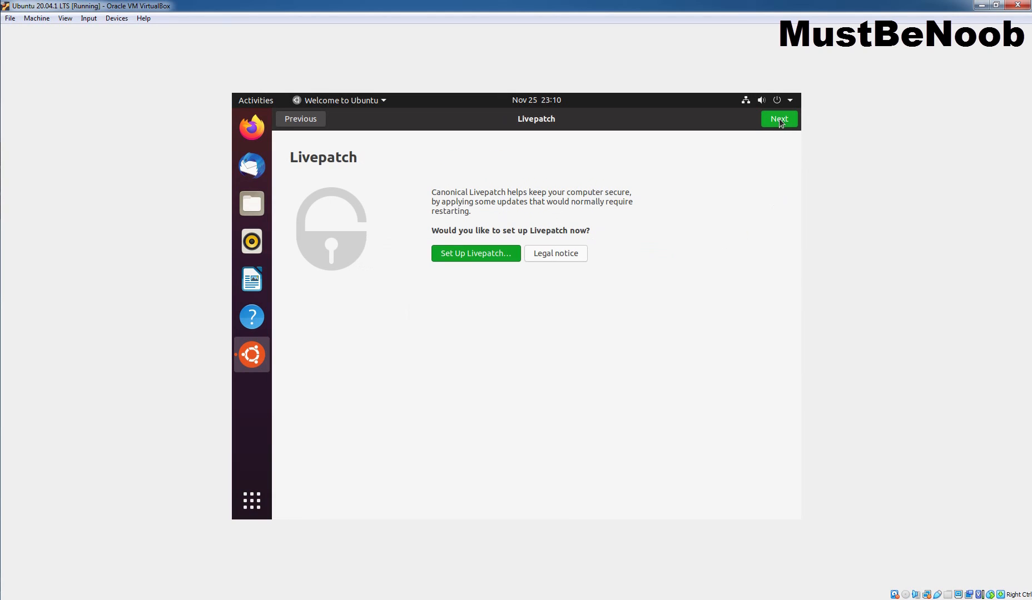
left_click(779, 119)
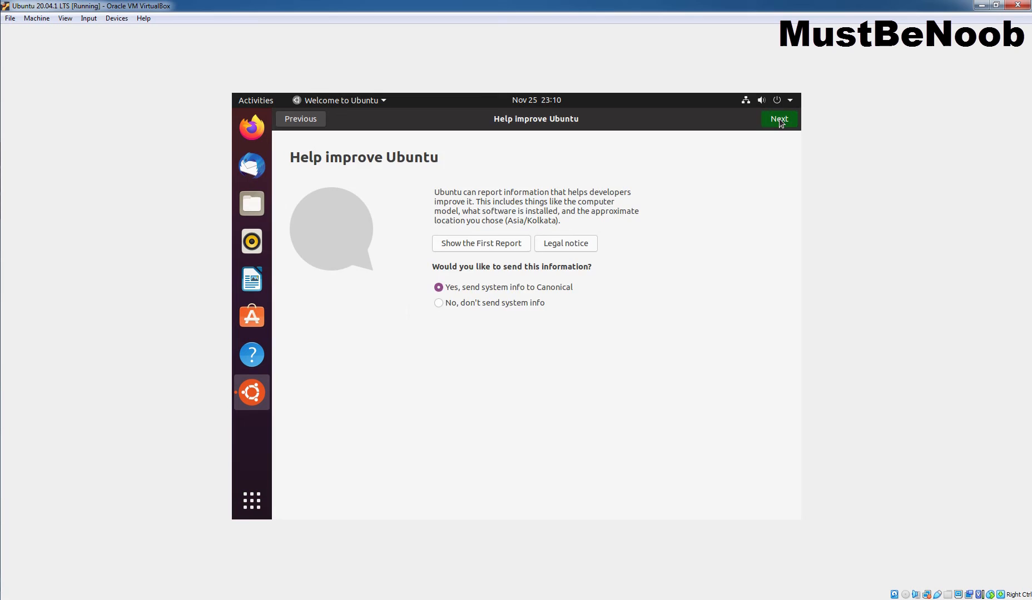
left_click(779, 119)
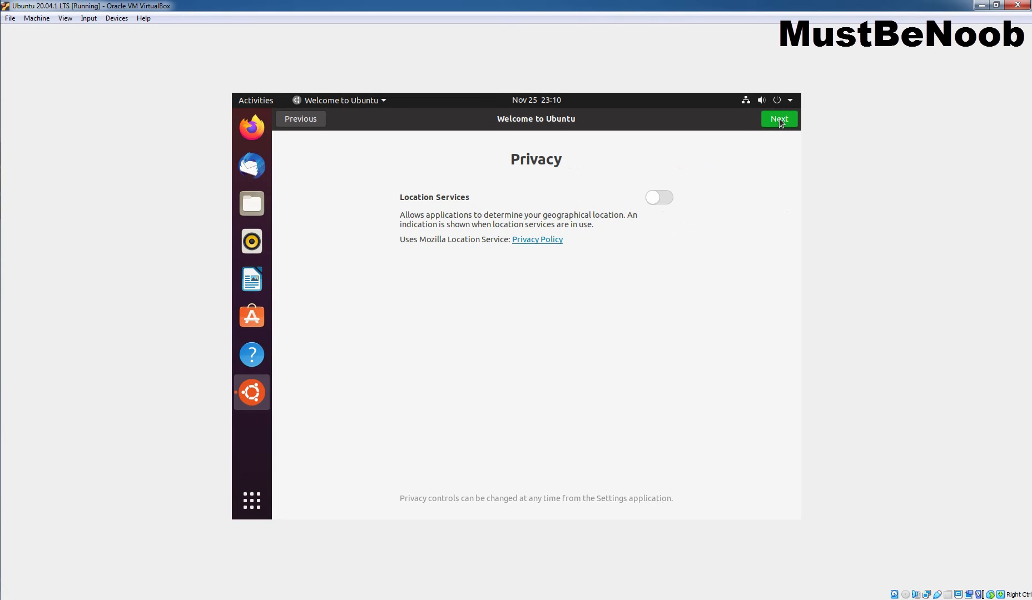
left_click(778, 119)
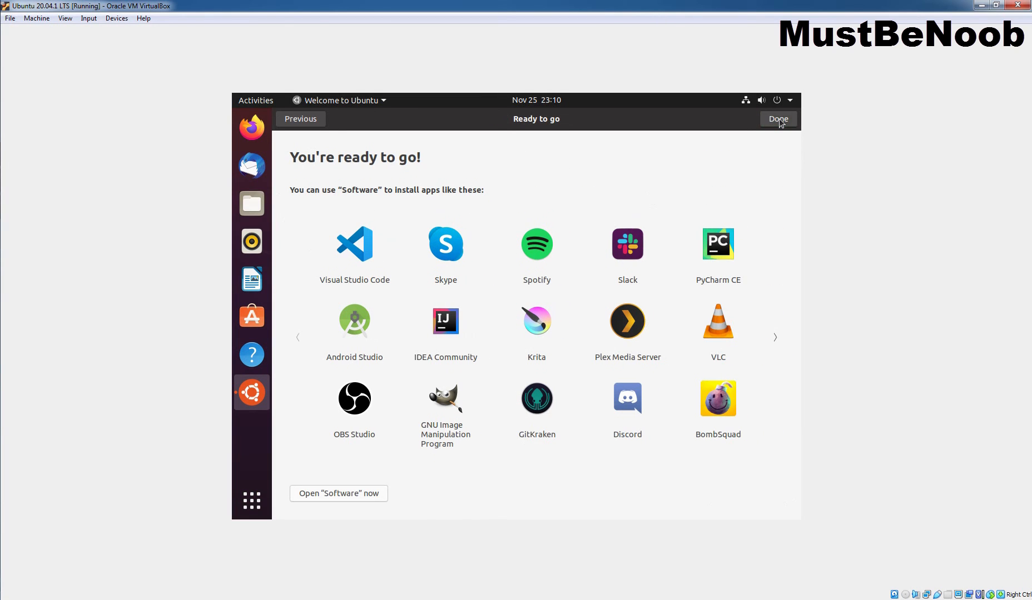
left_click(779, 118)
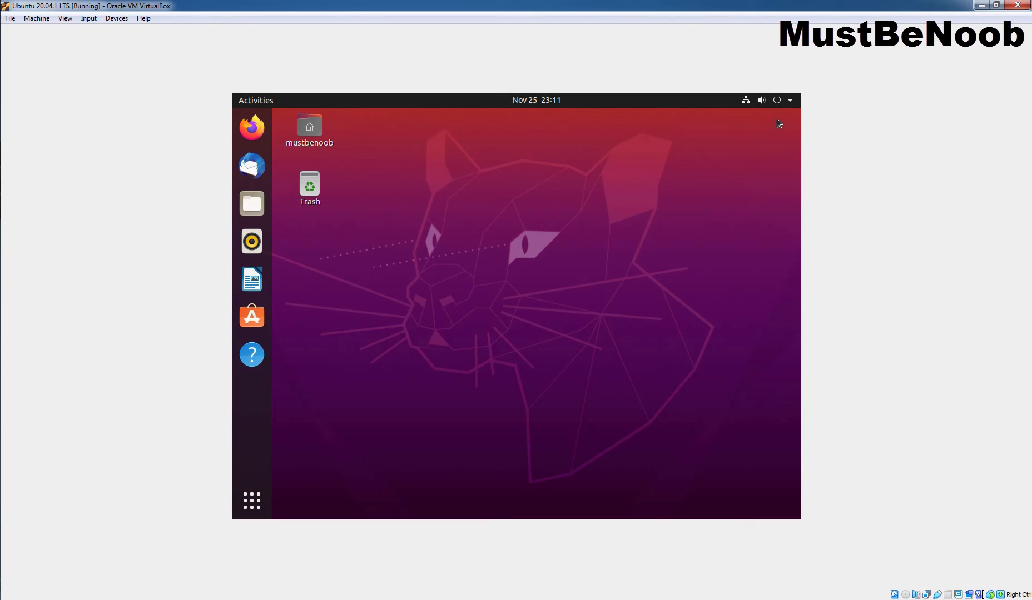
Open a terminal in the Desktop folder and run sudo apt update
right_click(526, 160)
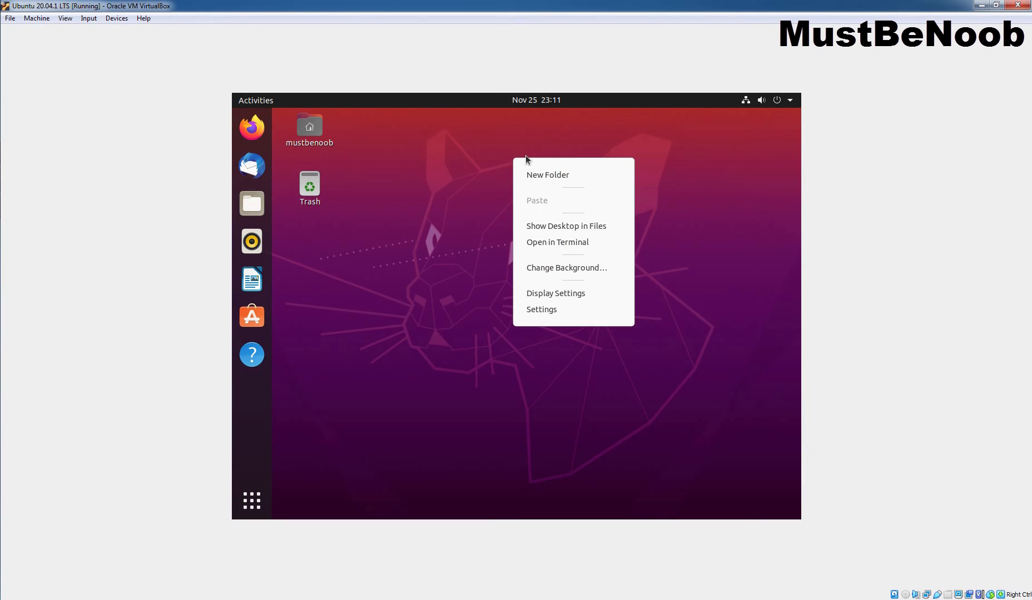
mouse_move(541, 246)
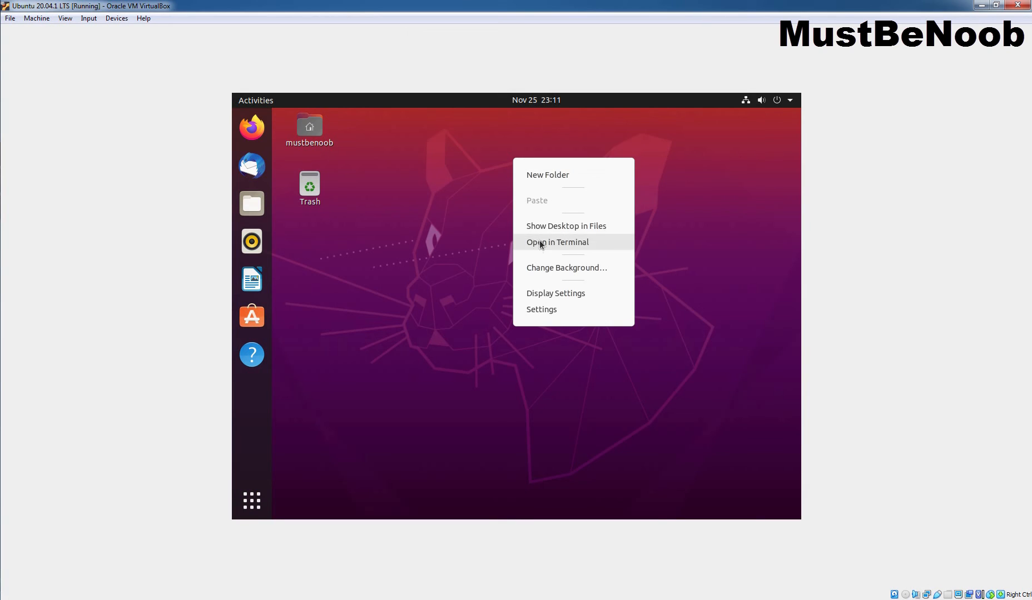
left_click(557, 242)
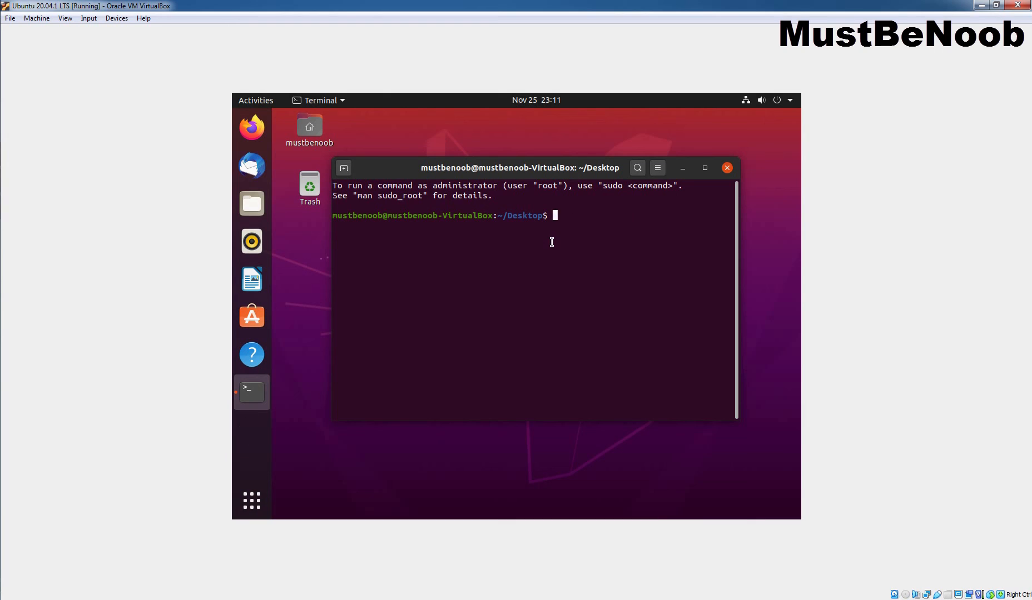
type("sudo apt update")
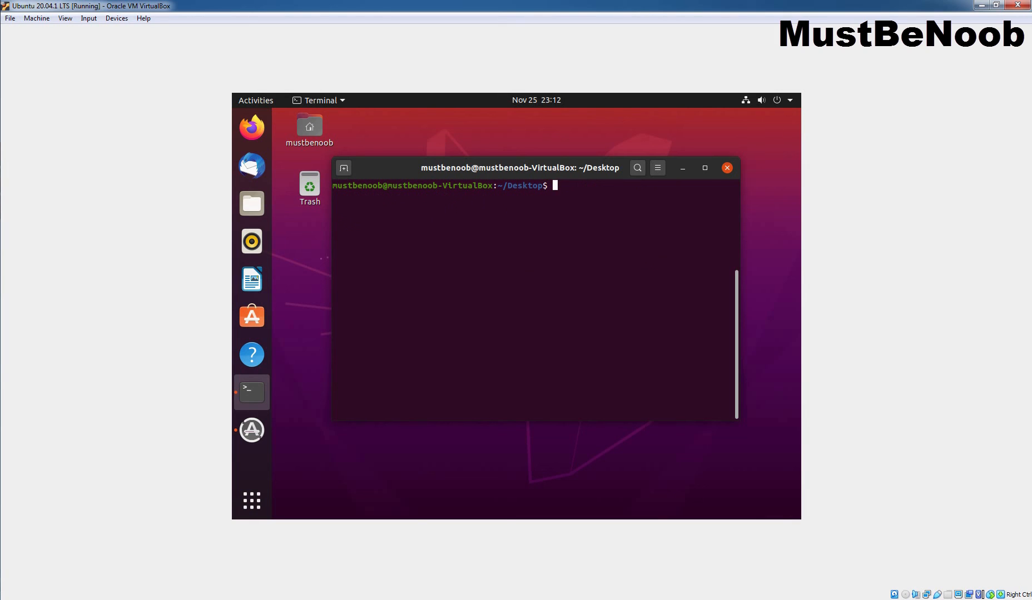
Install virtualbox-guest-dkms, virtualbox-guest-x11 and virtualbox-guest-utils with apt, confirming with y
type("sudo apt install virtualbox-guest-dkms virtualbox-guest-x11 virtualbox-guest-utils")
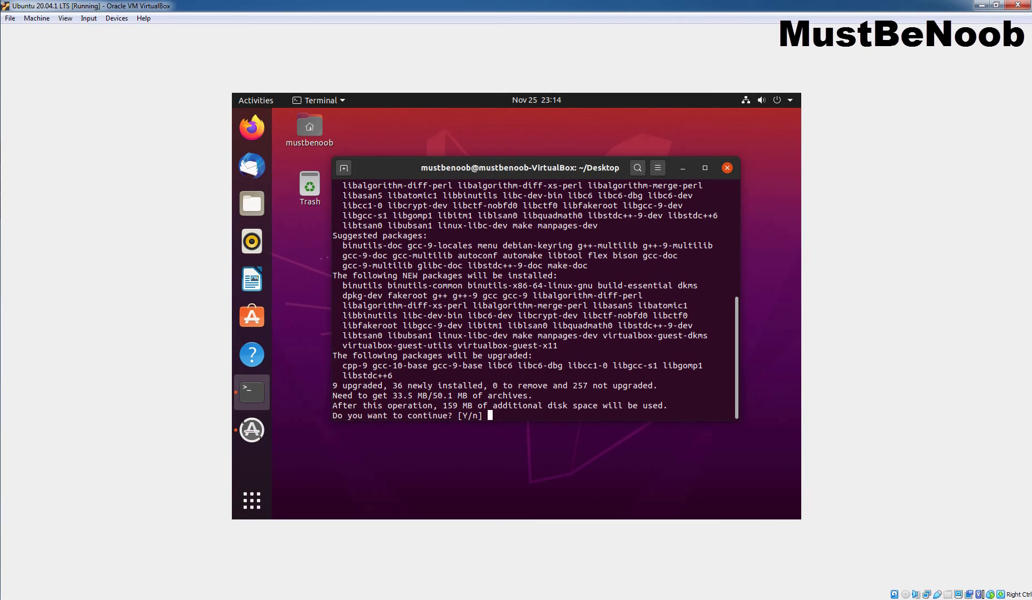
type("y")
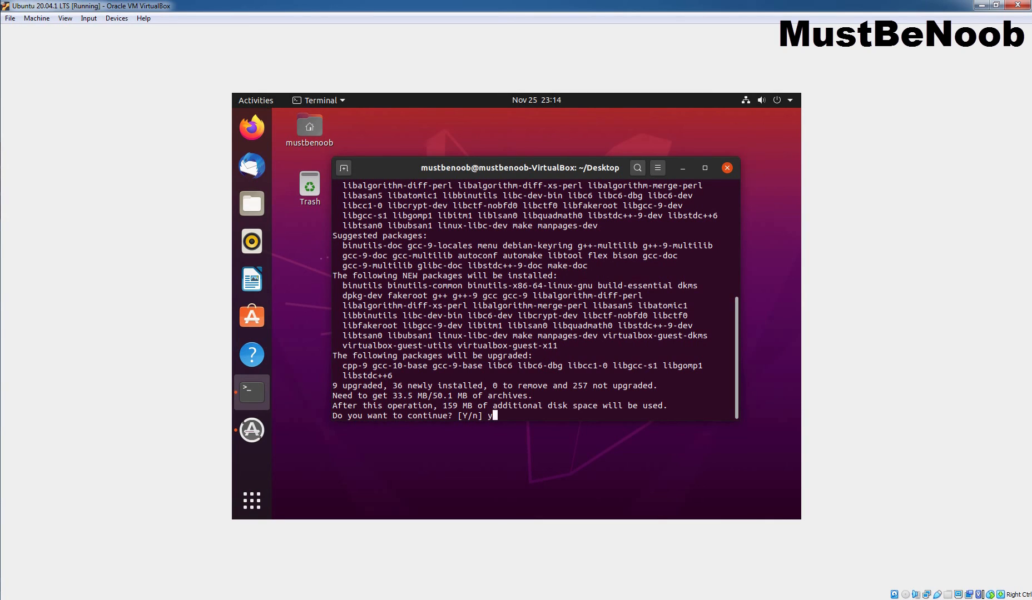
key("Return")
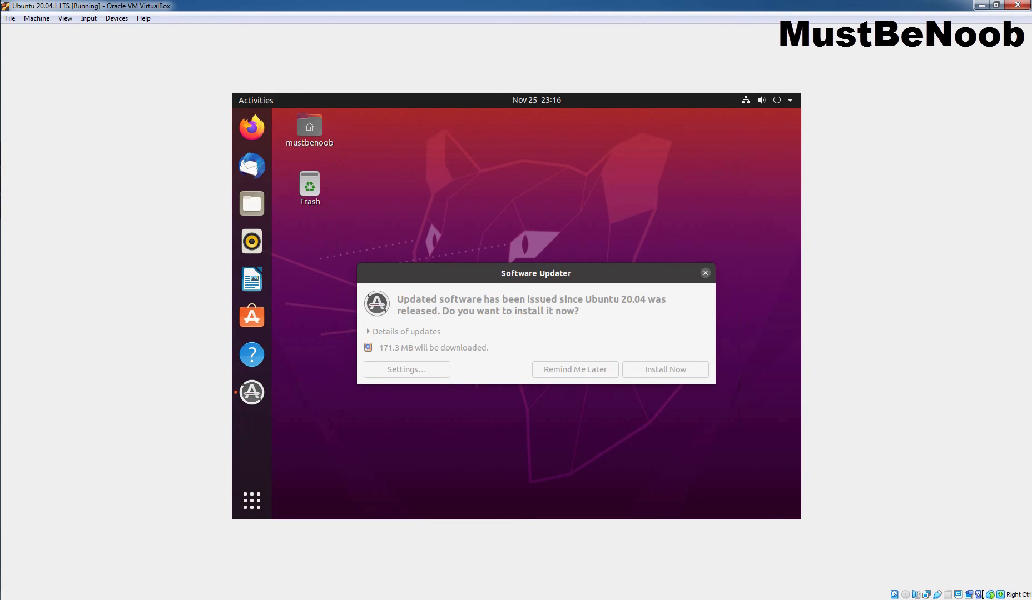
Postpone the Software Updater offer with Remind Me Later and restart Ubuntu from the power menu
left_click(705, 273)
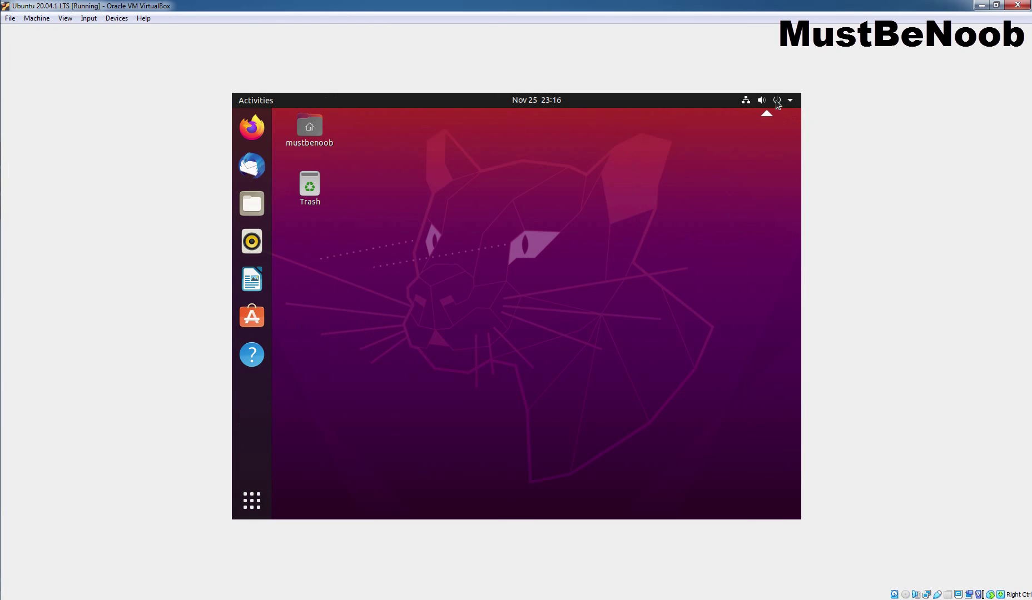
left_click(778, 100)
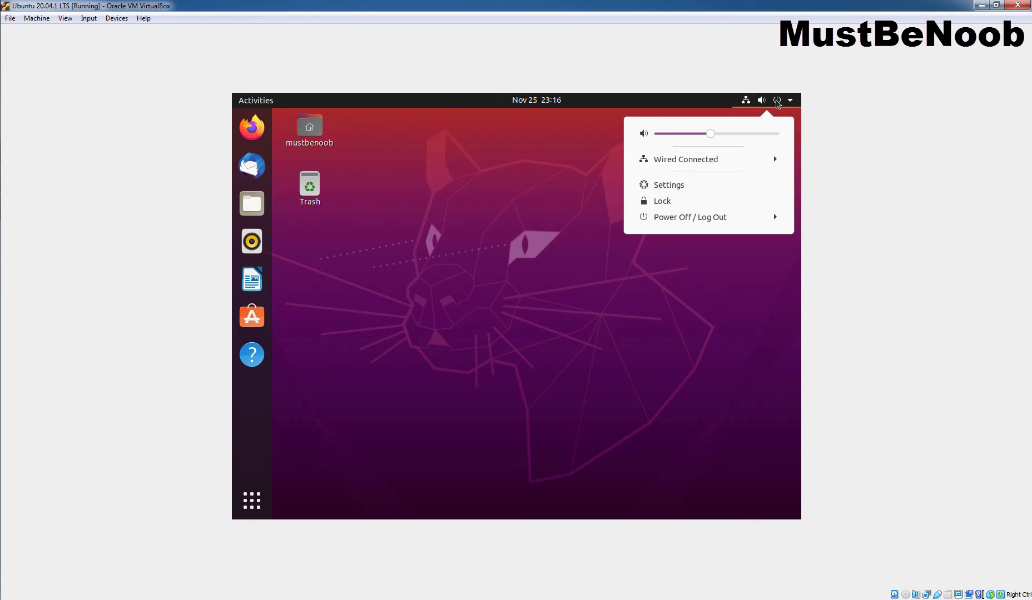
left_click(690, 216)
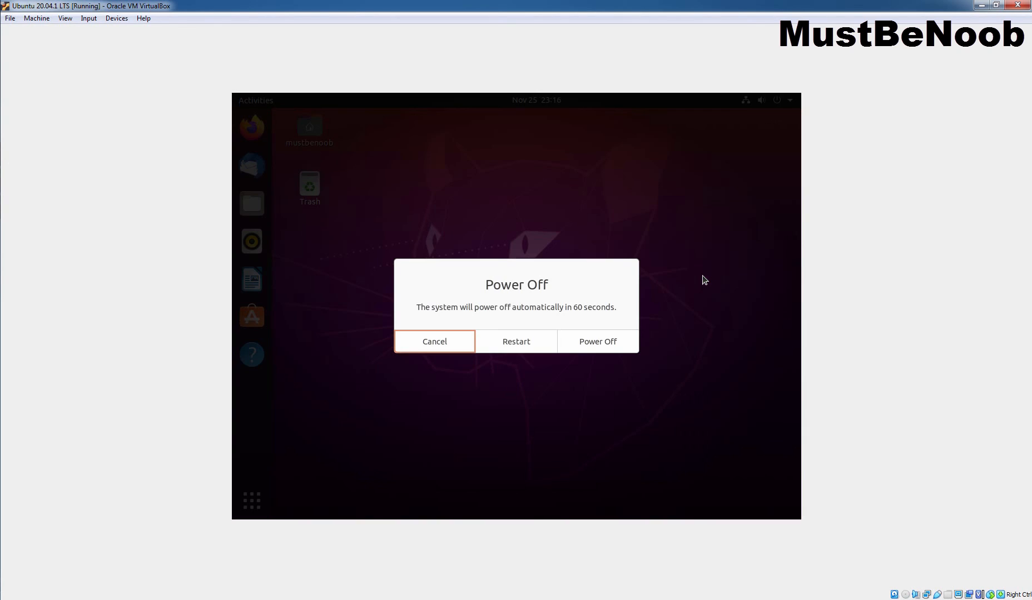
left_click(434, 341)
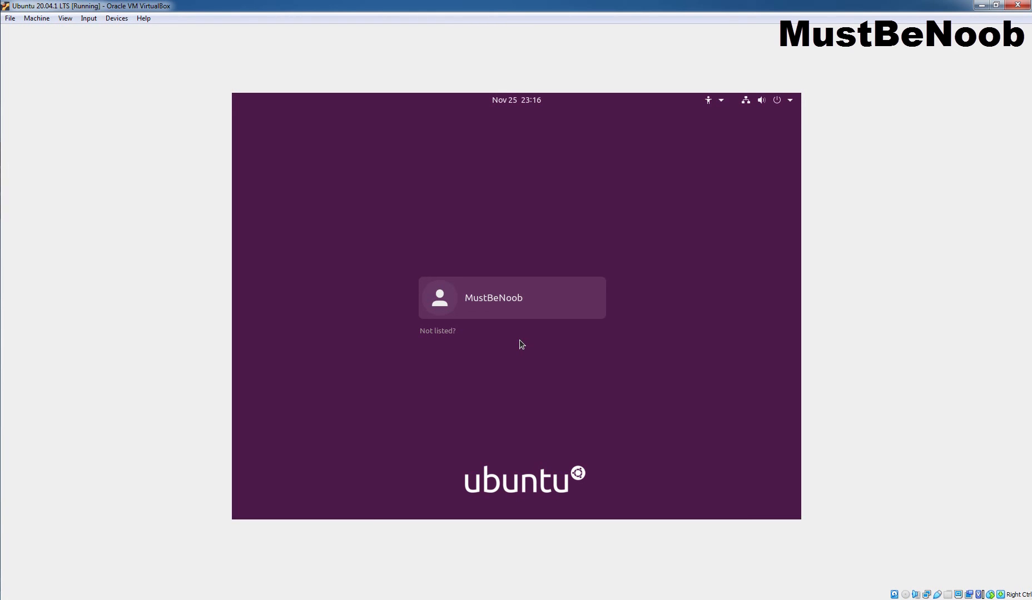
Sign back in as MustBeNoob by entering the password
left_click(512, 297)
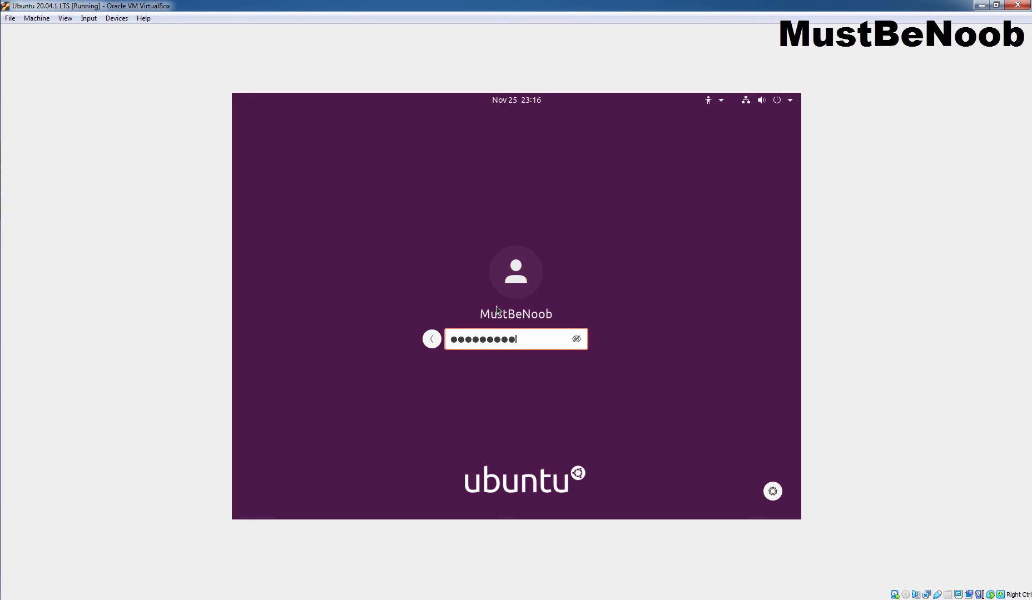
key("Return")
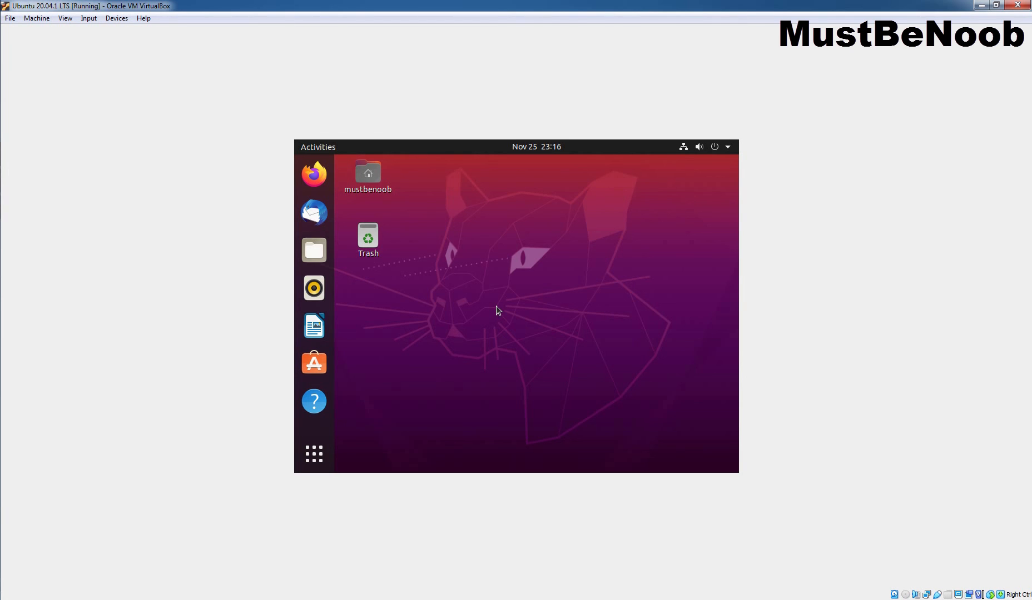